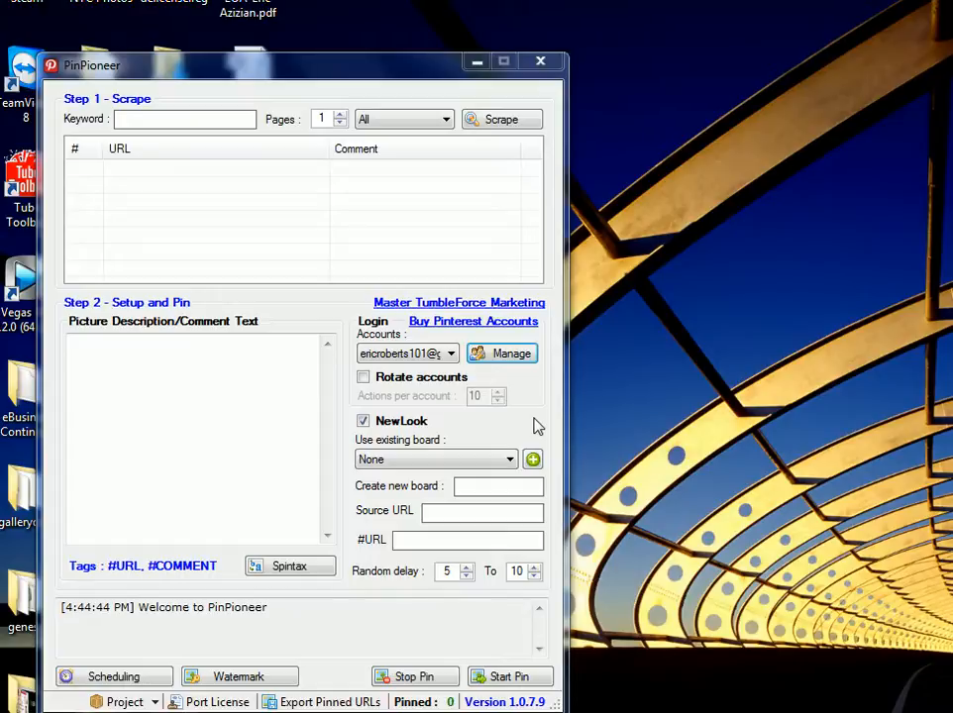
mouse_move(294, 191)
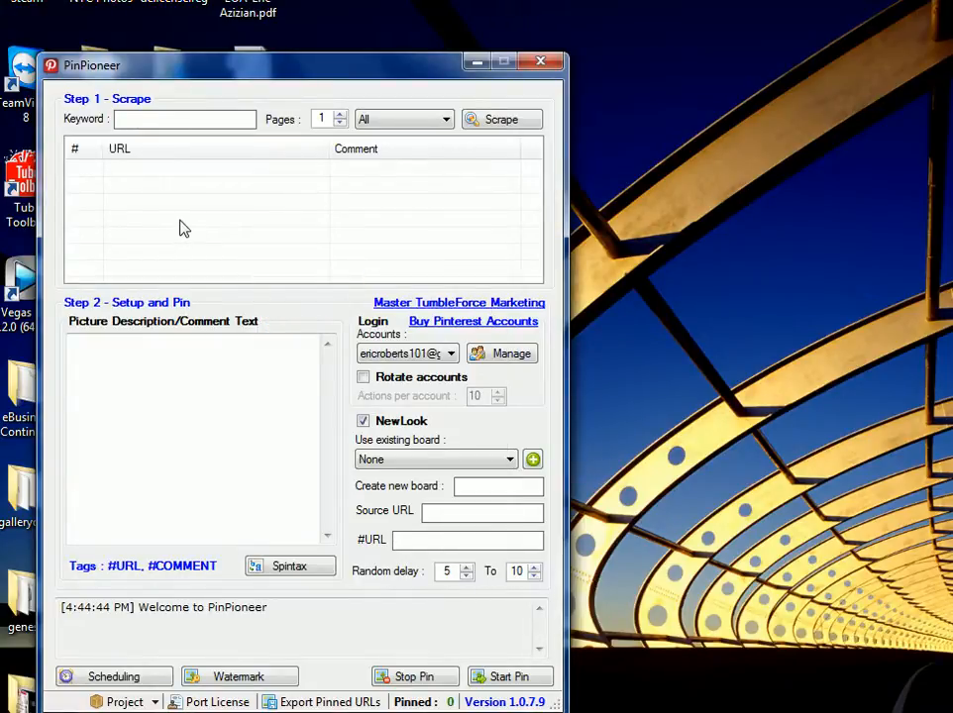
mouse_move(248, 111)
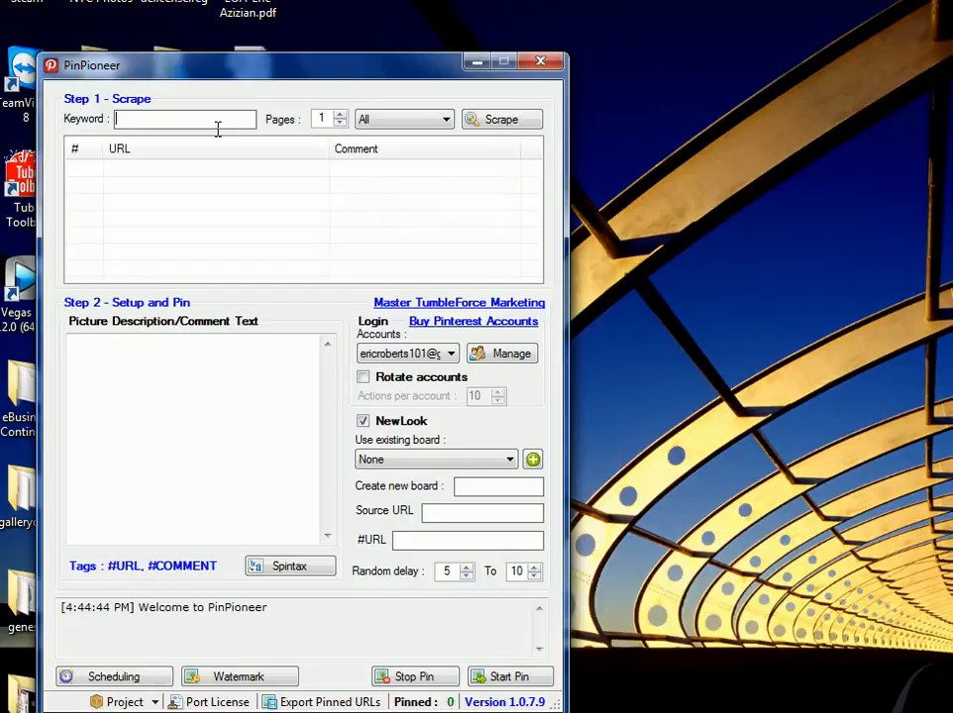
mouse_move(215, 169)
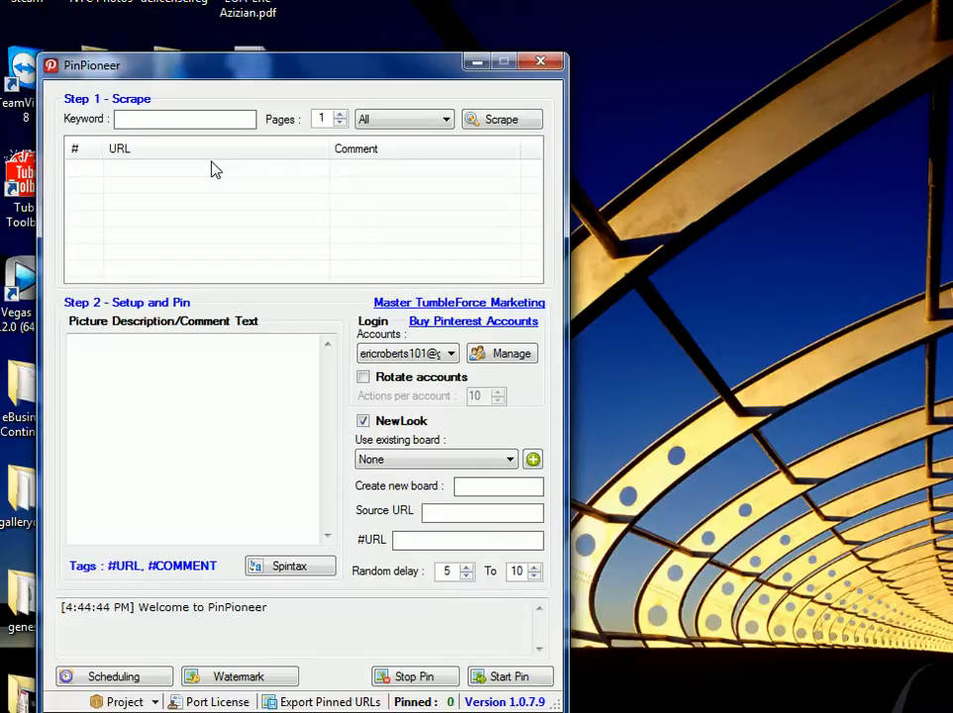
mouse_move(188, 172)
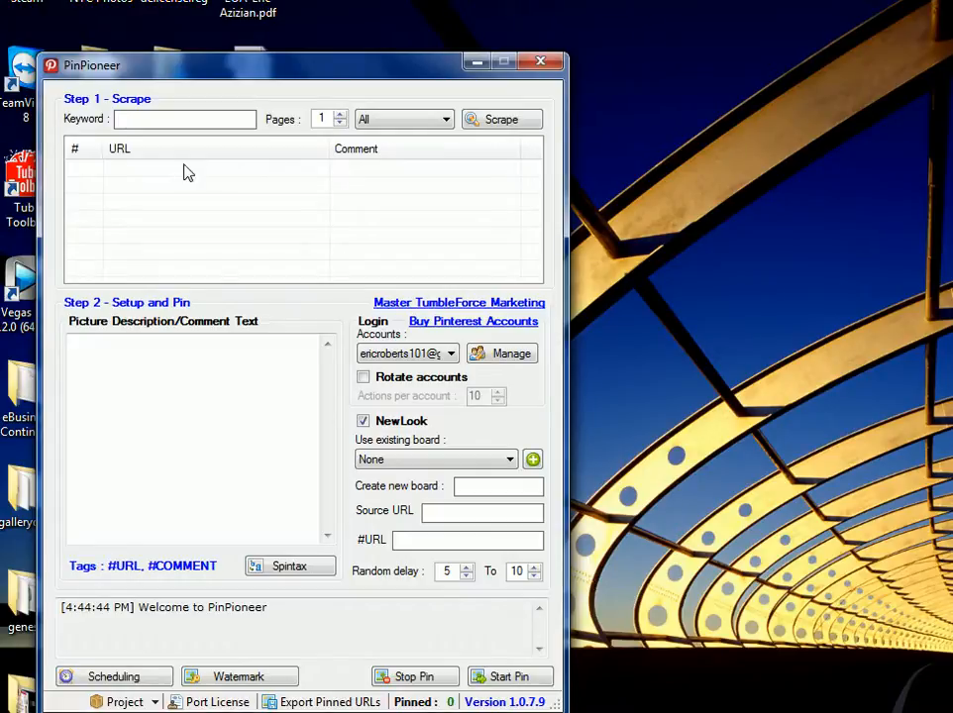
- Fetch stats for the saved account: 697 pins, 207 likes, 110 followers, 62 following, 18 boards
left_click(237, 677)
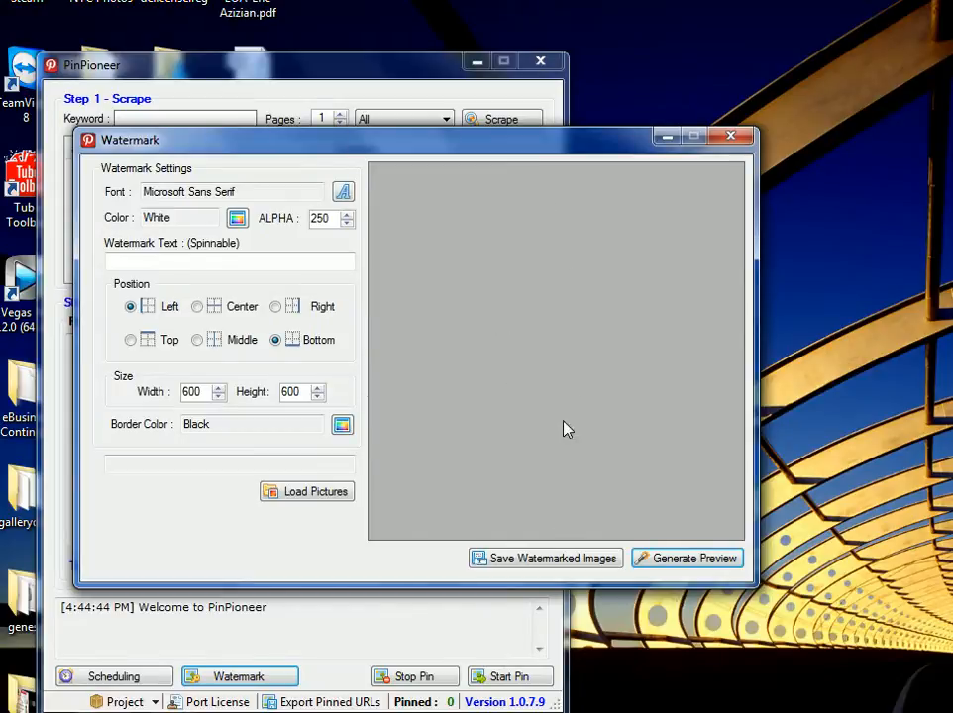
left_click(731, 135)
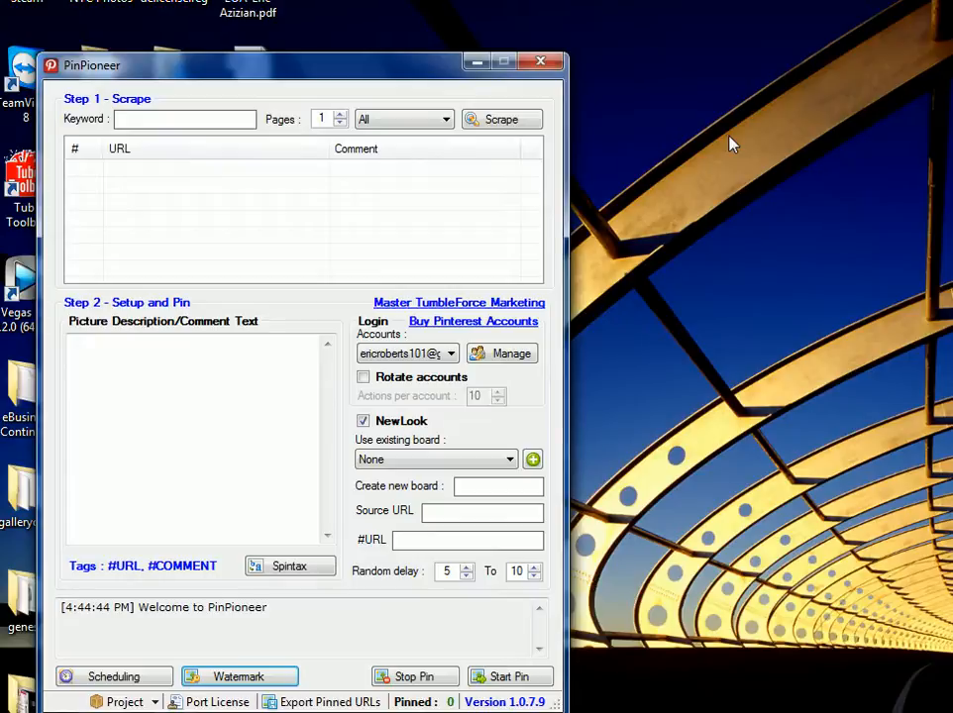
mouse_move(499, 352)
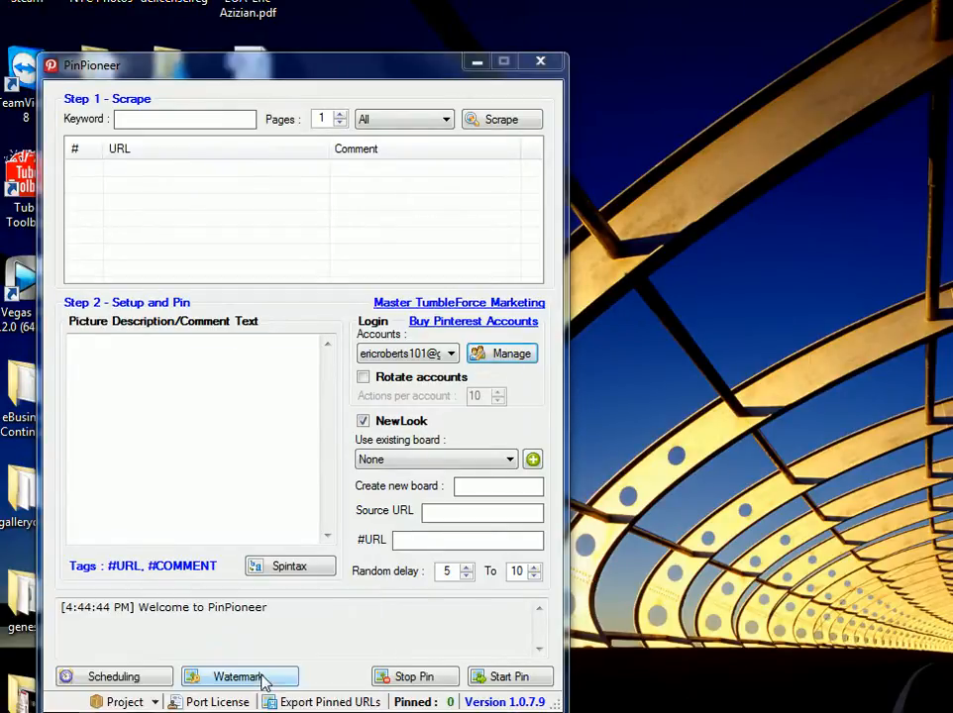
left_click(509, 352)
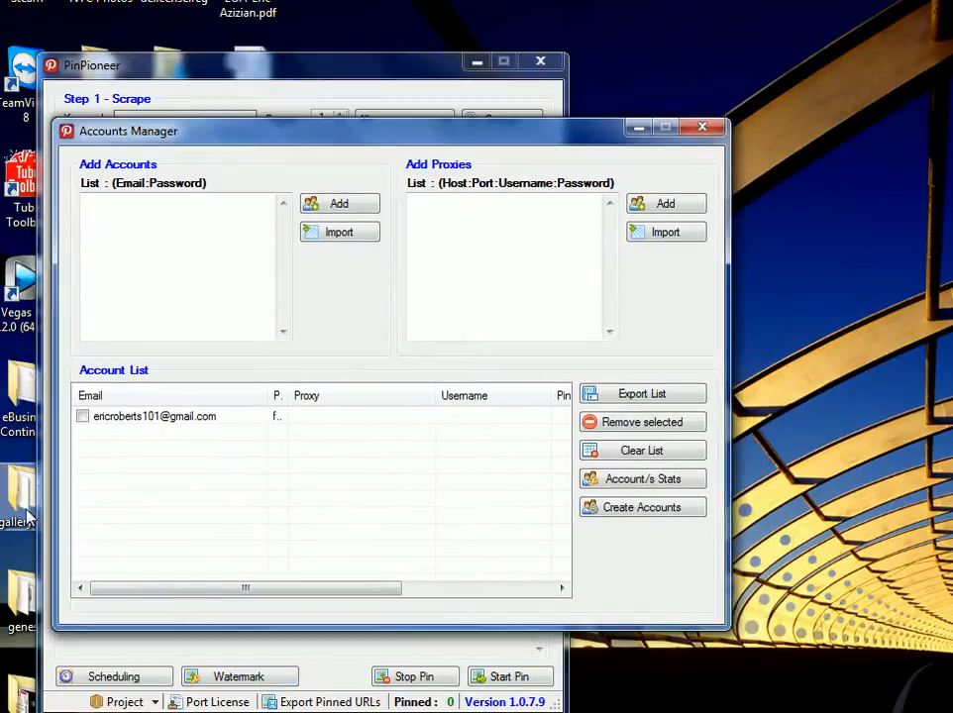
left_click(83, 416)
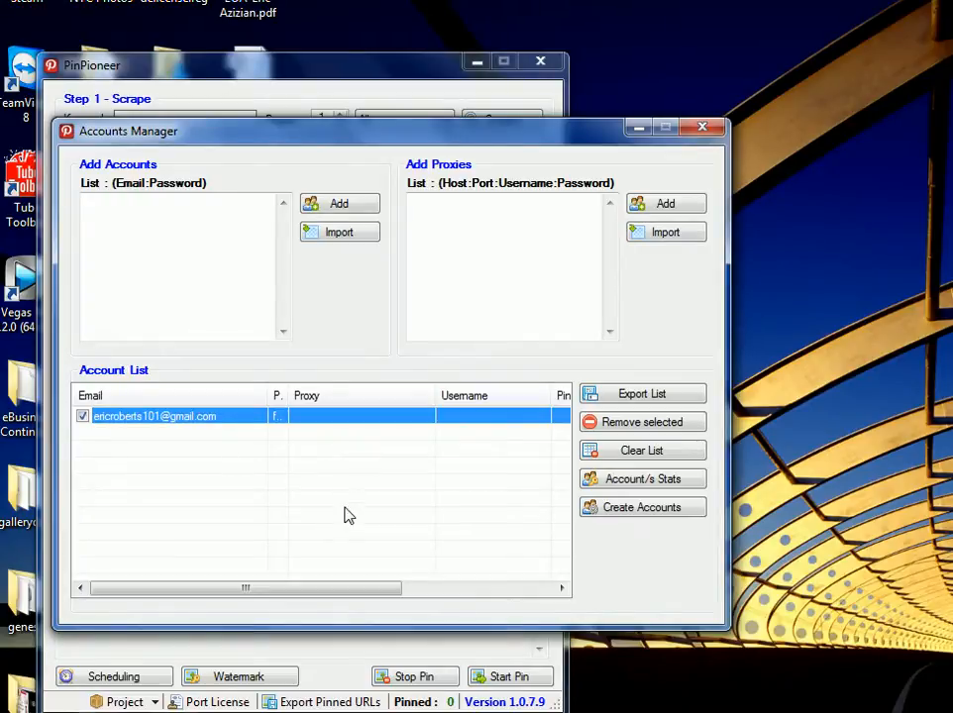
mouse_move(222, 440)
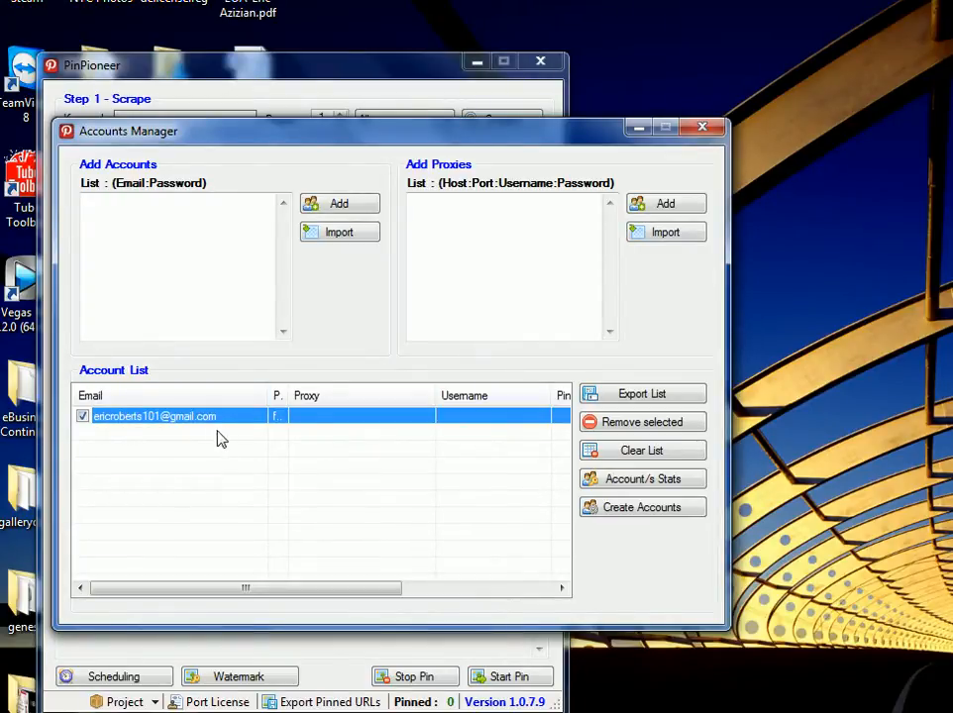
mouse_move(641, 478)
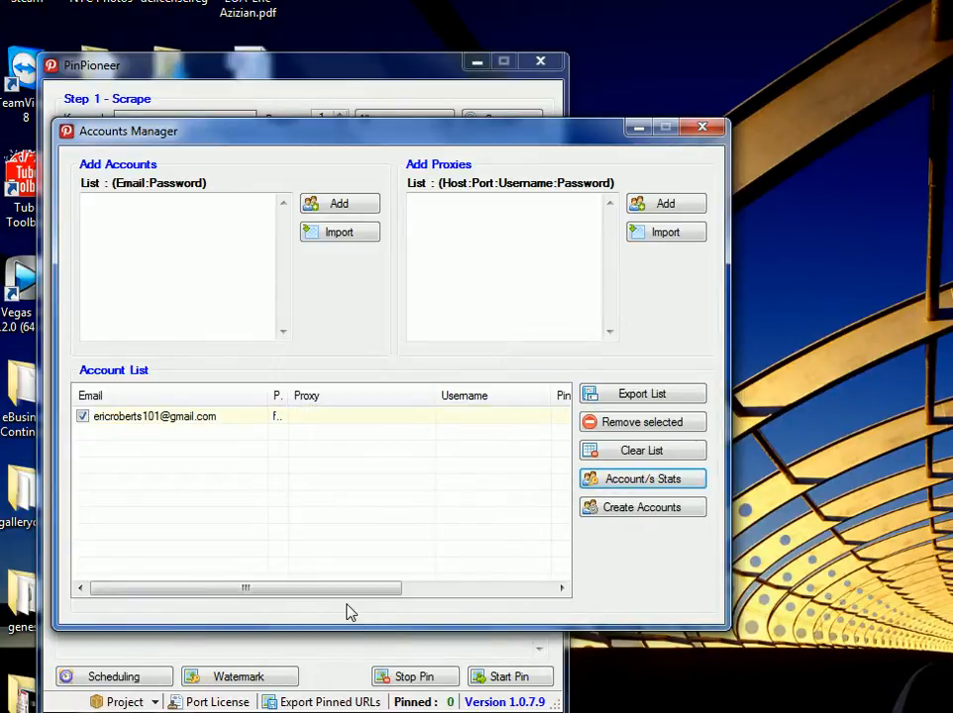
mouse_move(416, 430)
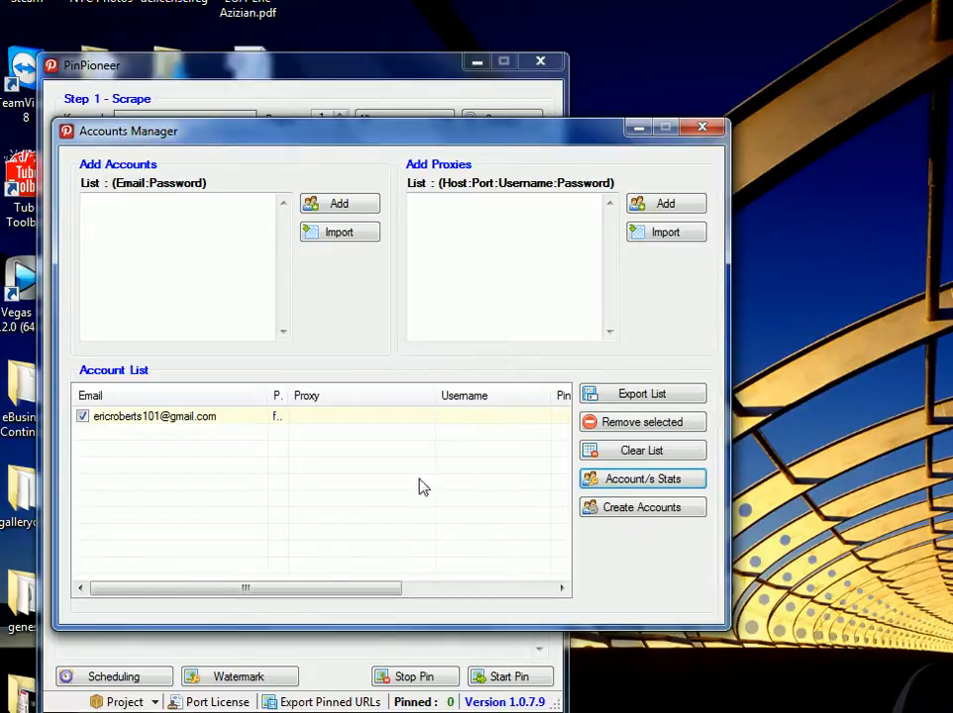
left_click_drag(246, 586, 396, 587)
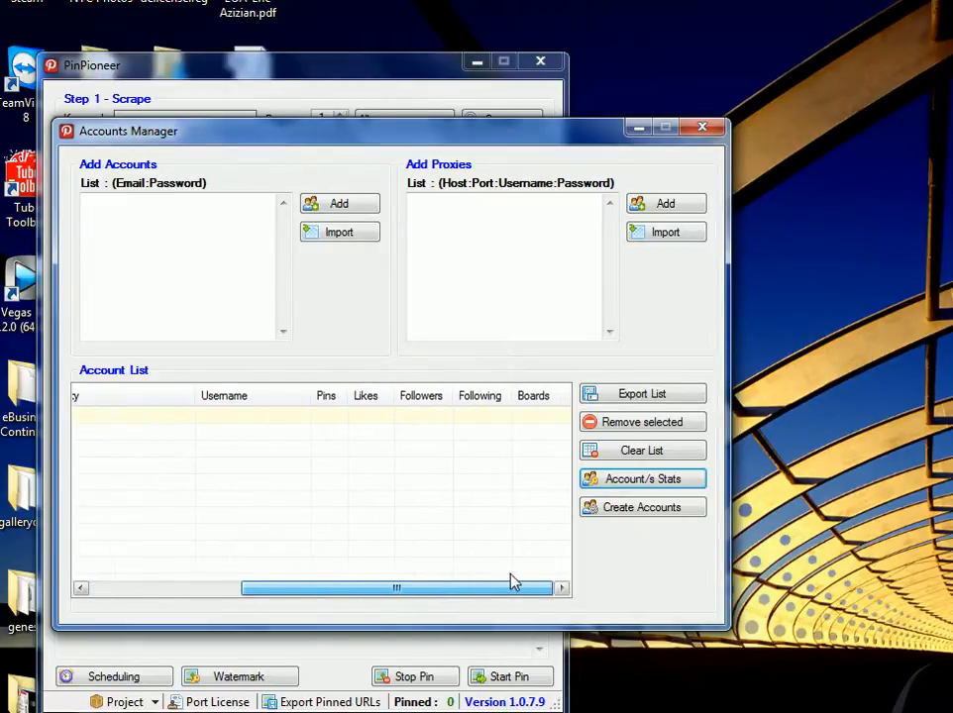
mouse_move(331, 523)
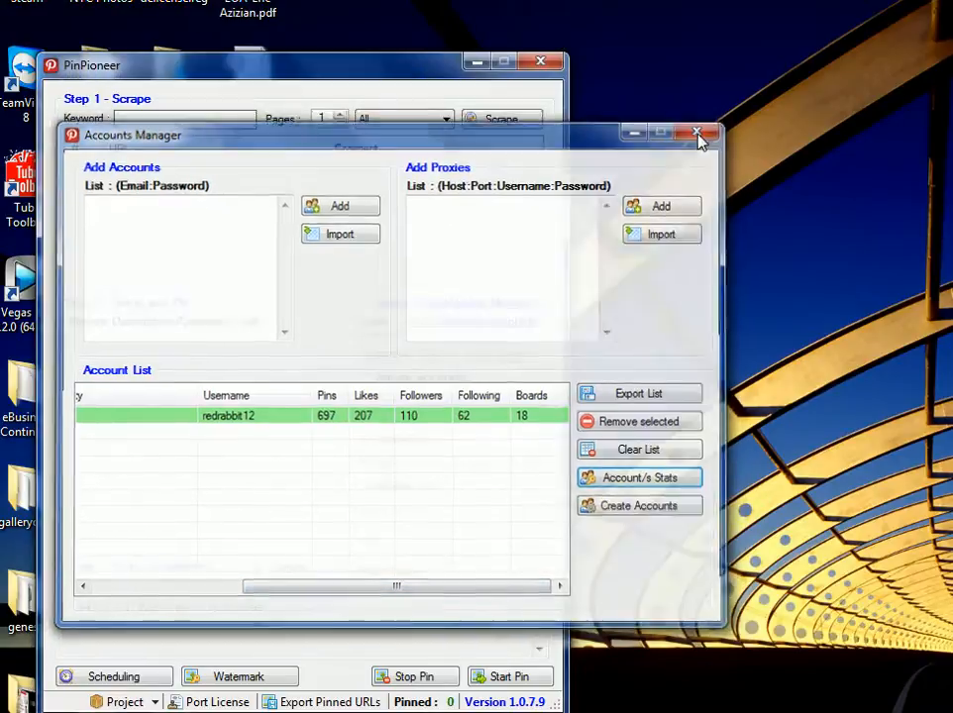
- Set scrape type to Pins and choose the existing Sunshine board for posting
left_click(698, 135)
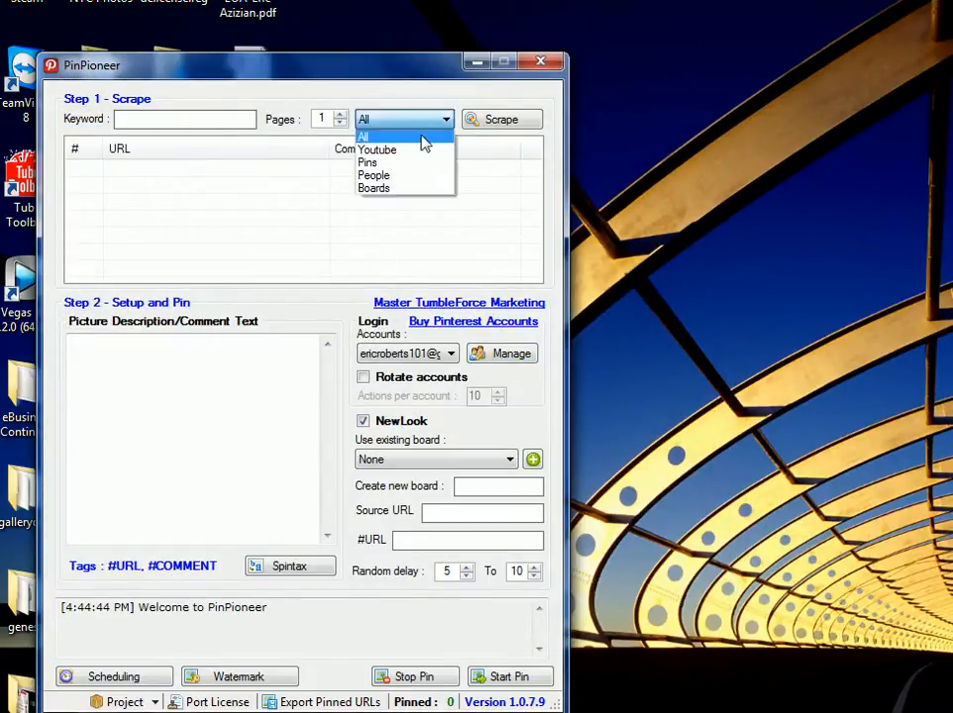
left_click(368, 162)
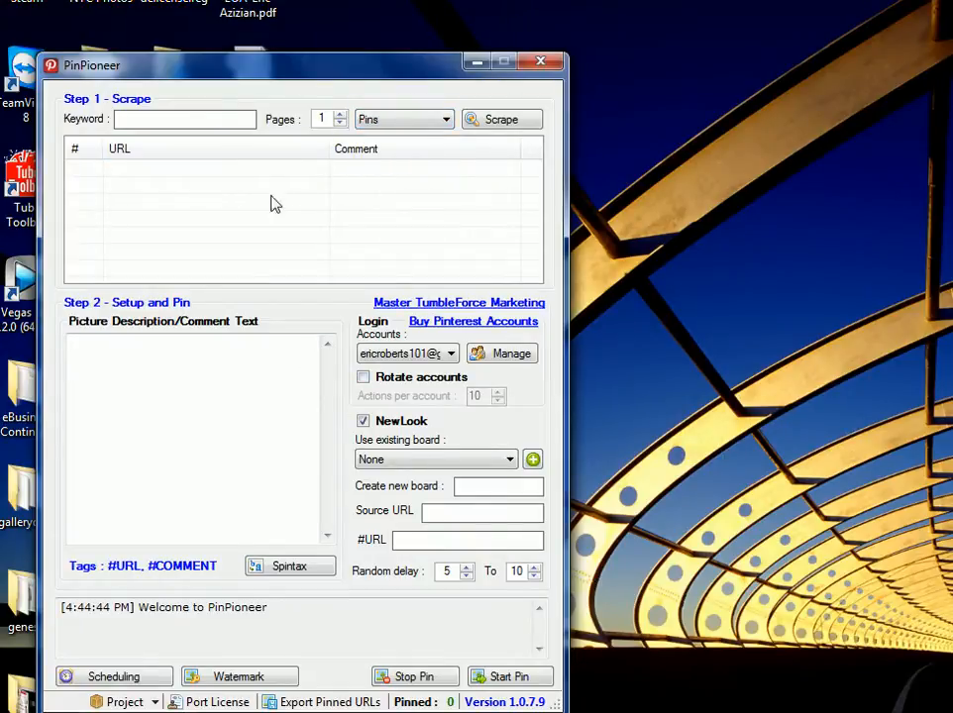
mouse_move(321, 432)
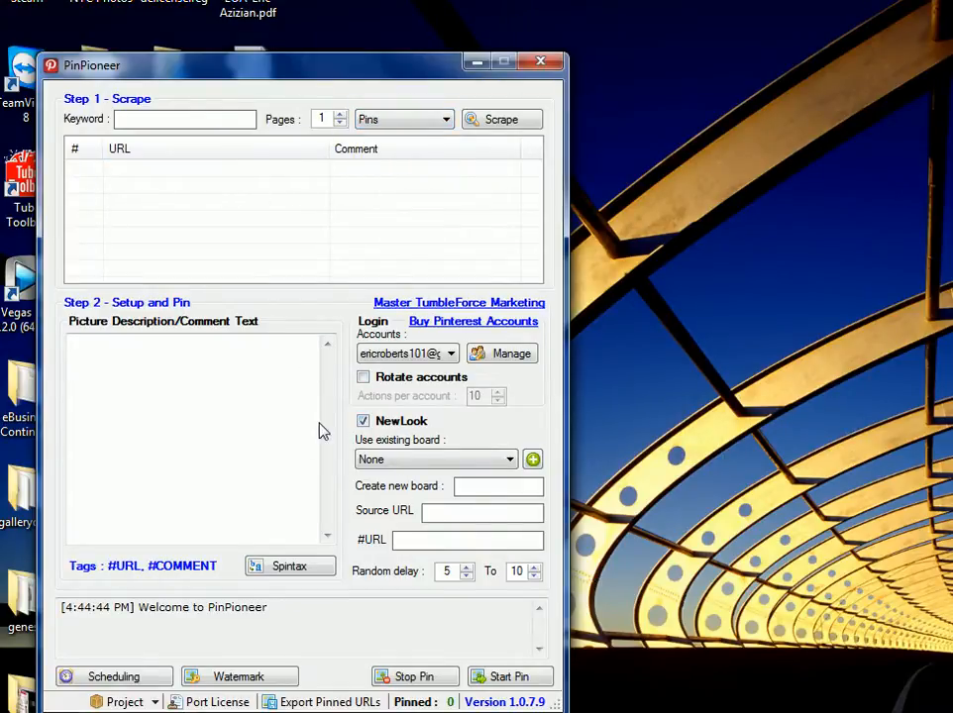
mouse_move(535, 297)
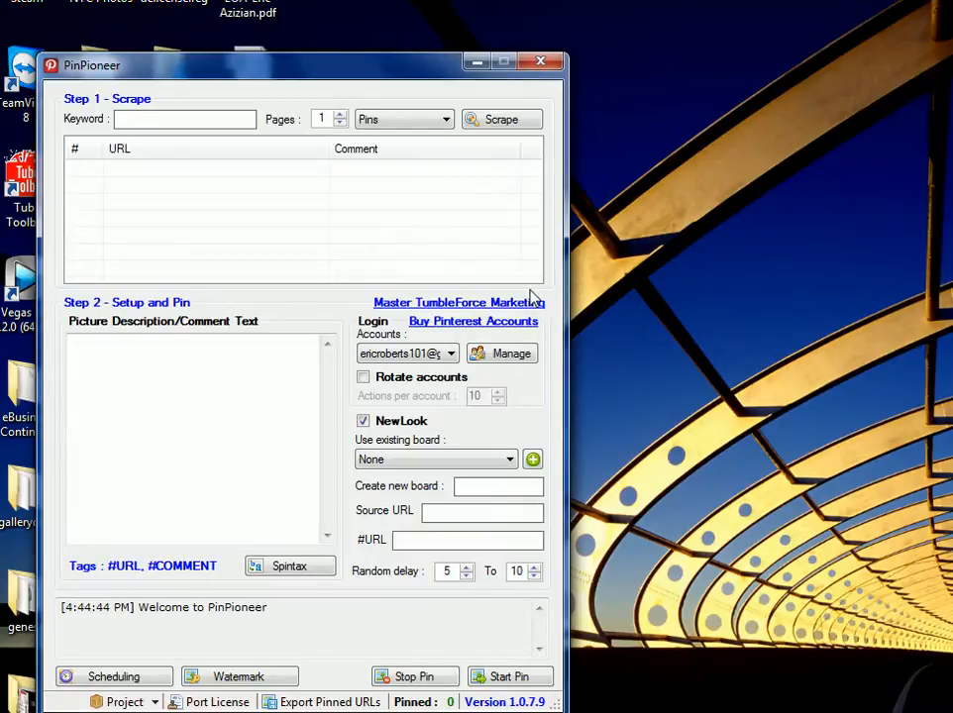
mouse_move(302, 453)
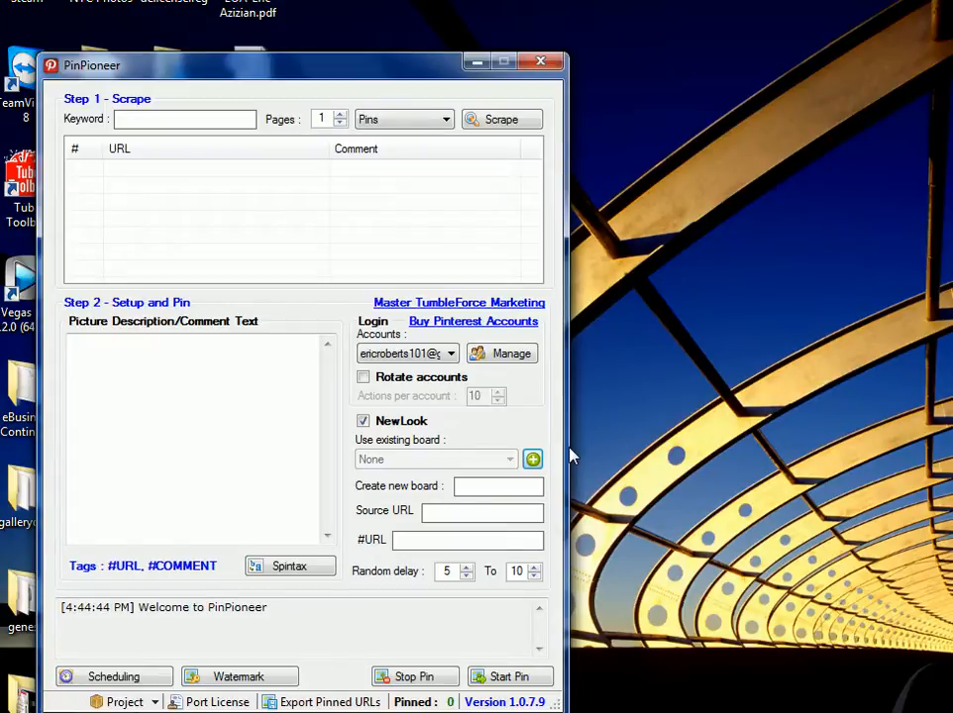
left_click(436, 460)
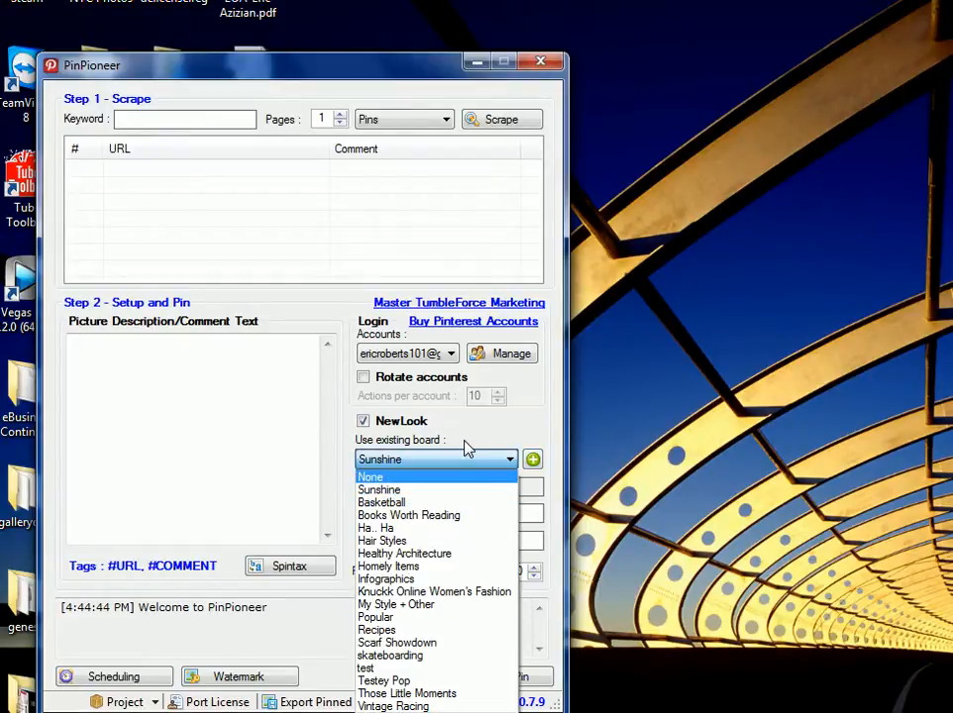
mouse_move(384, 578)
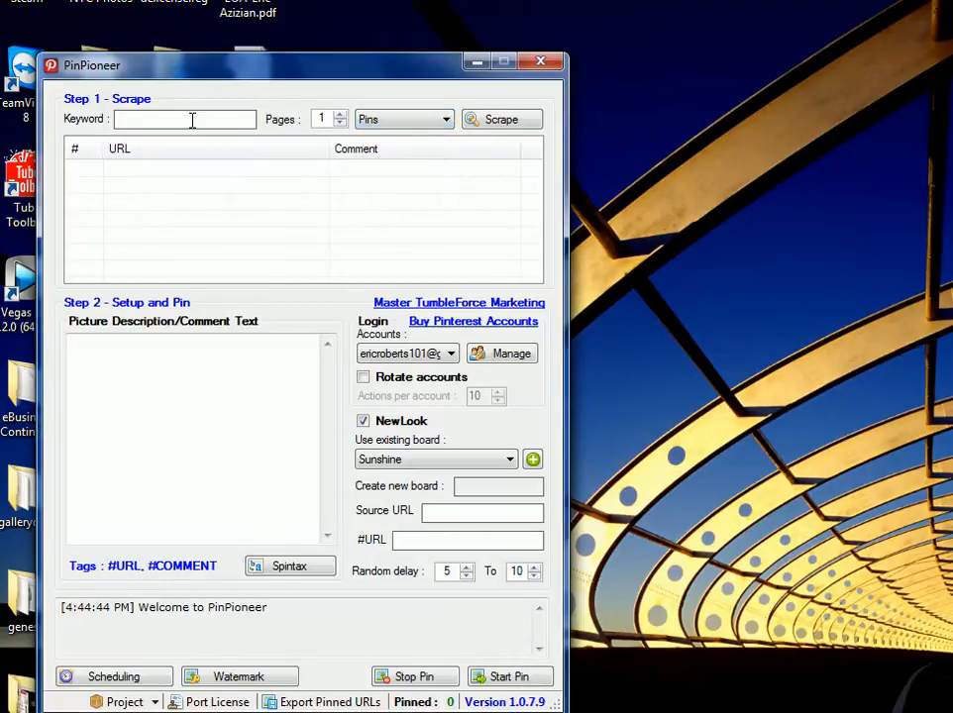
- Scrape pins for the #POPULAR keyword and tick one of the resulting pin URLs
type("@#")
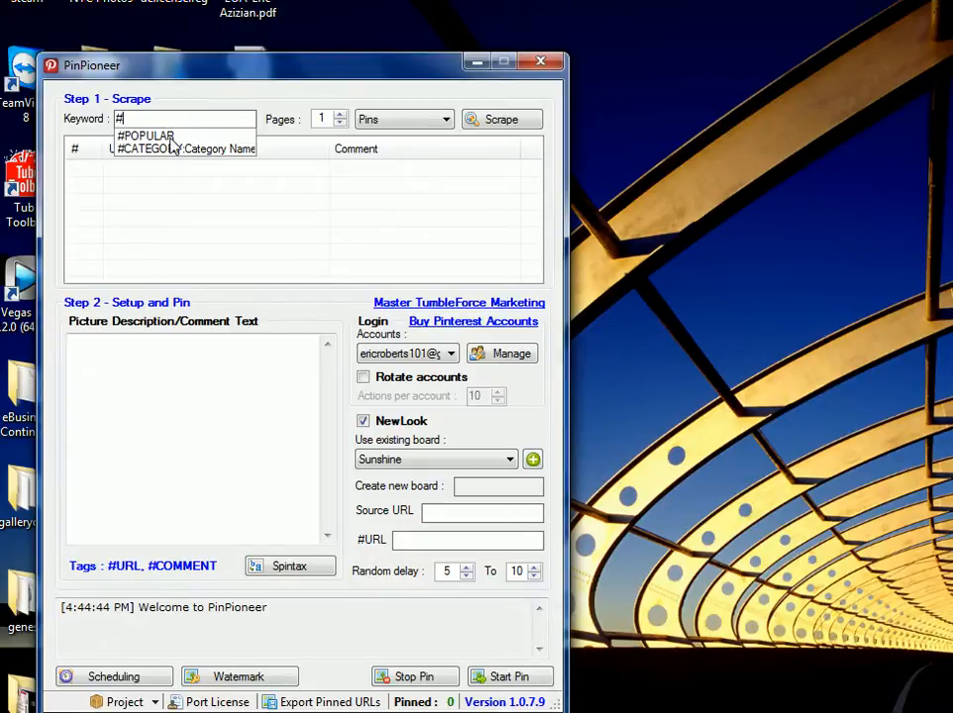
left_click(147, 135)
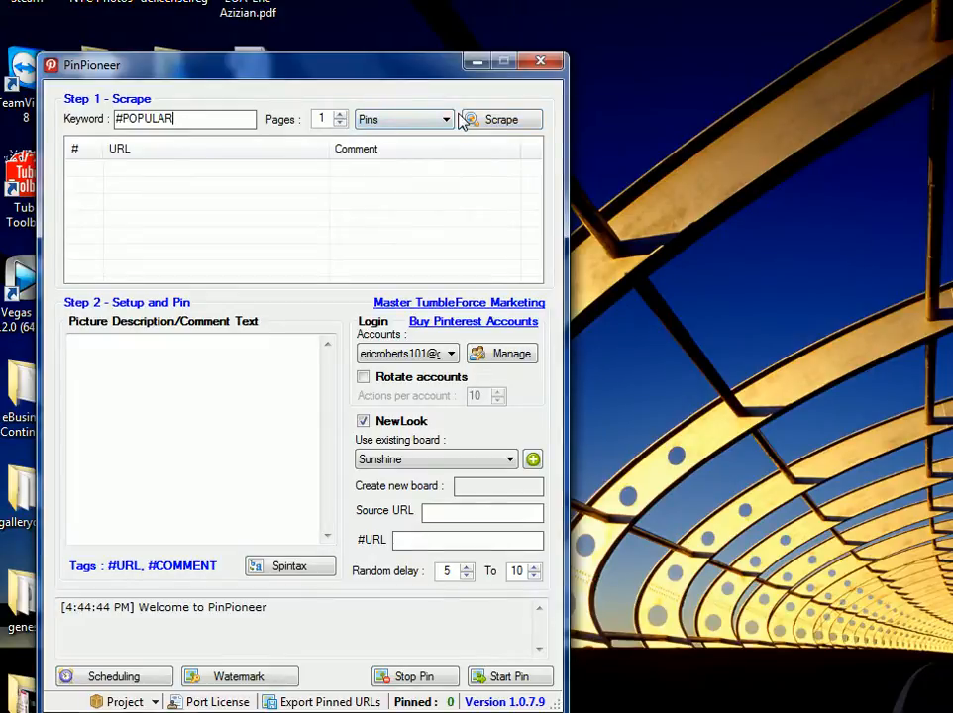
left_click(501, 118)
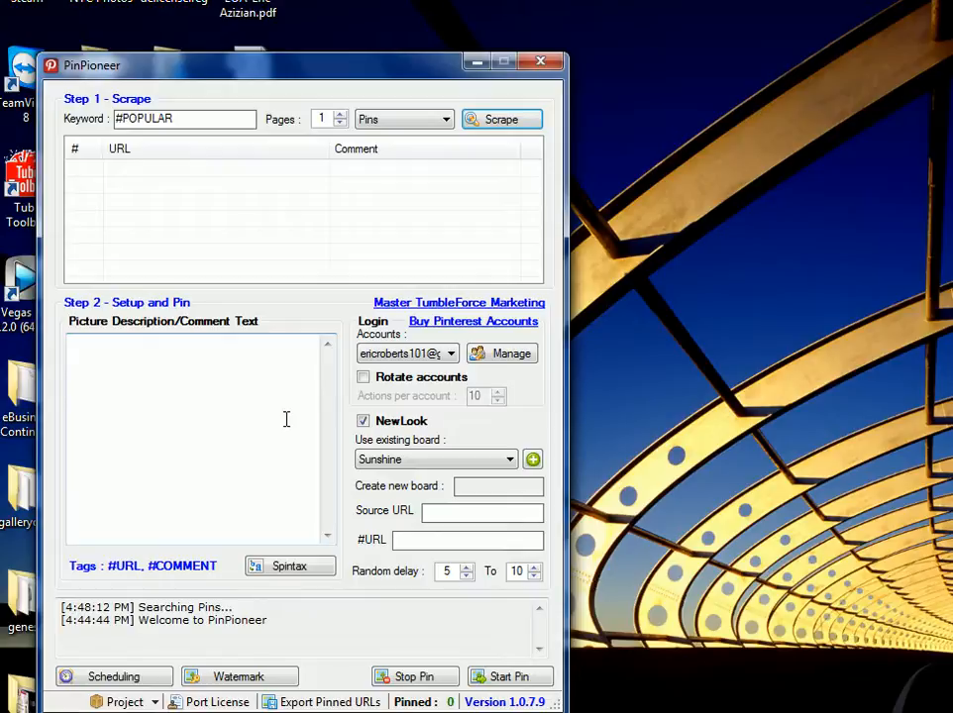
left_click(501, 119)
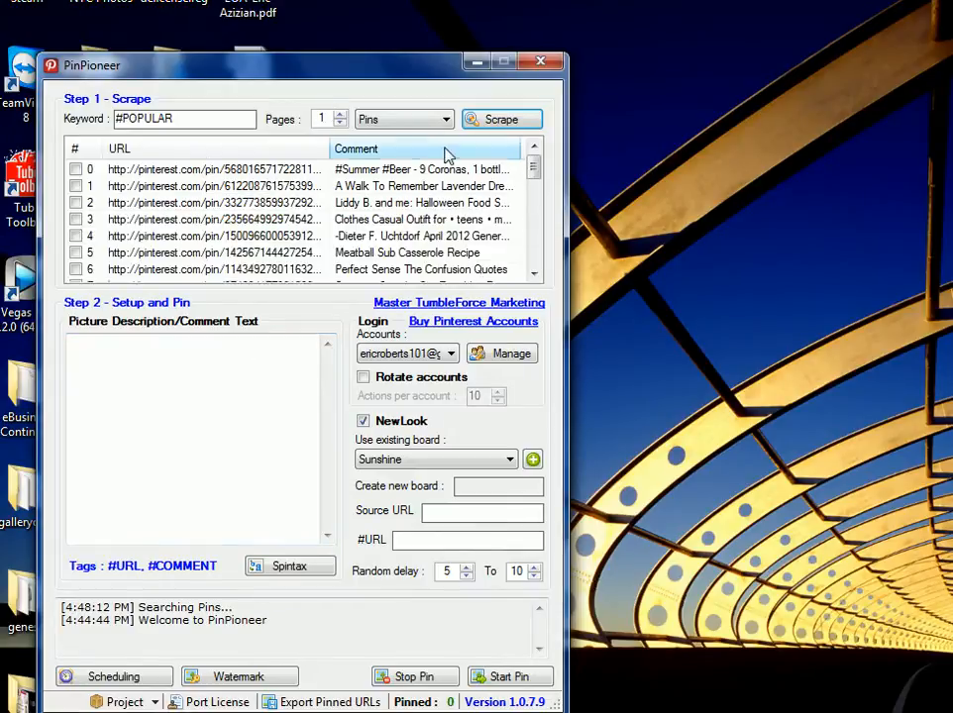
left_click(501, 119)
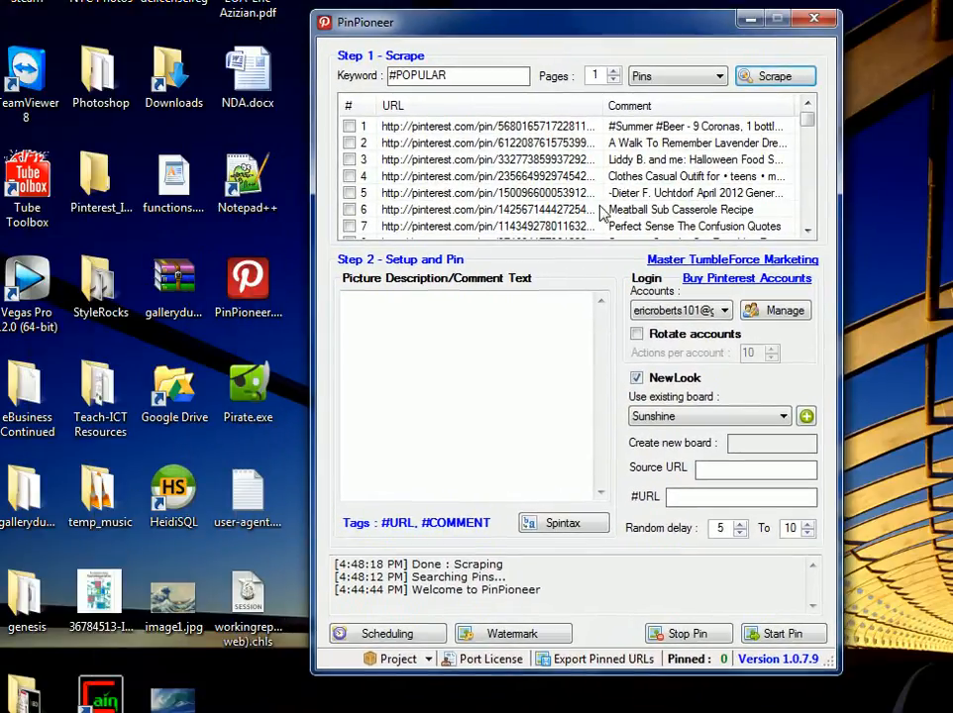
left_click(349, 127)
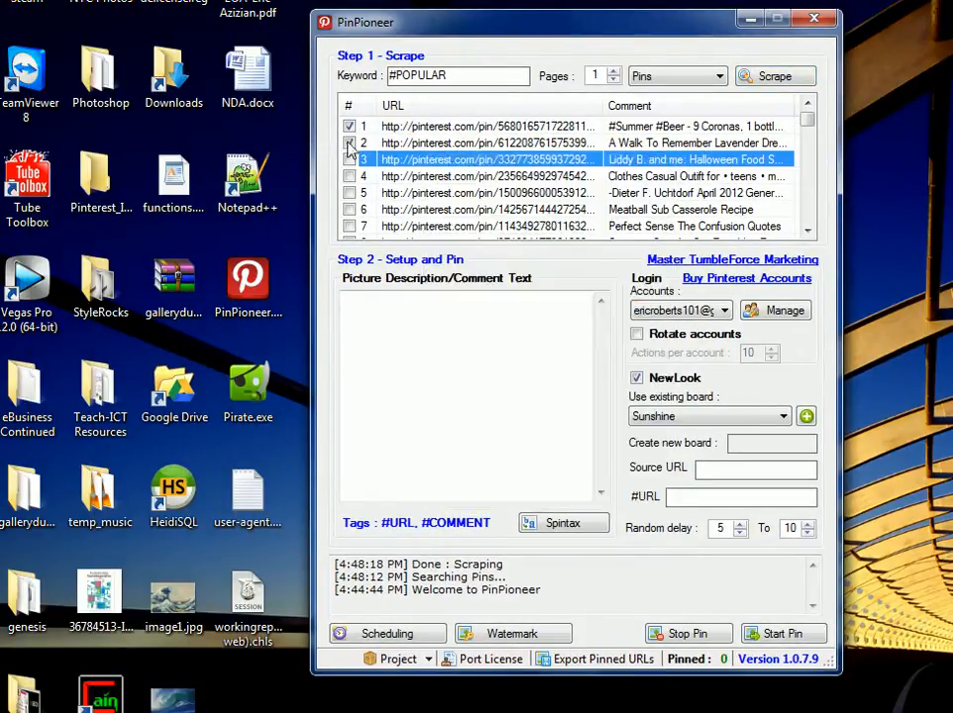
- Download the scraped pins' images to the desktop and dismiss the confirmation
right_click(486, 126)
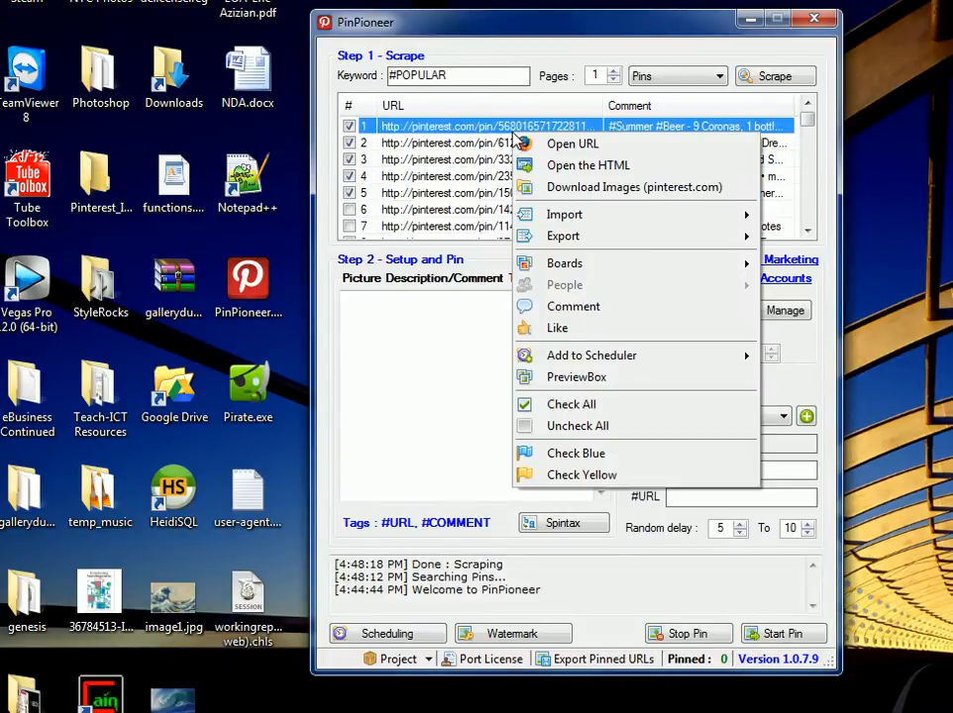
mouse_move(634, 186)
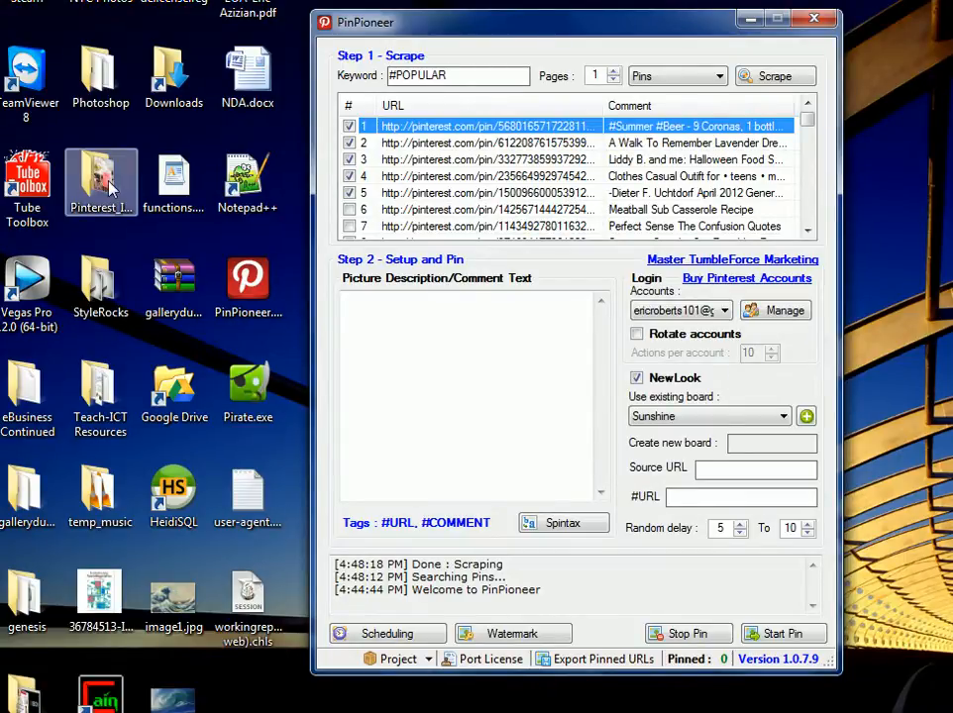
mouse_move(99, 178)
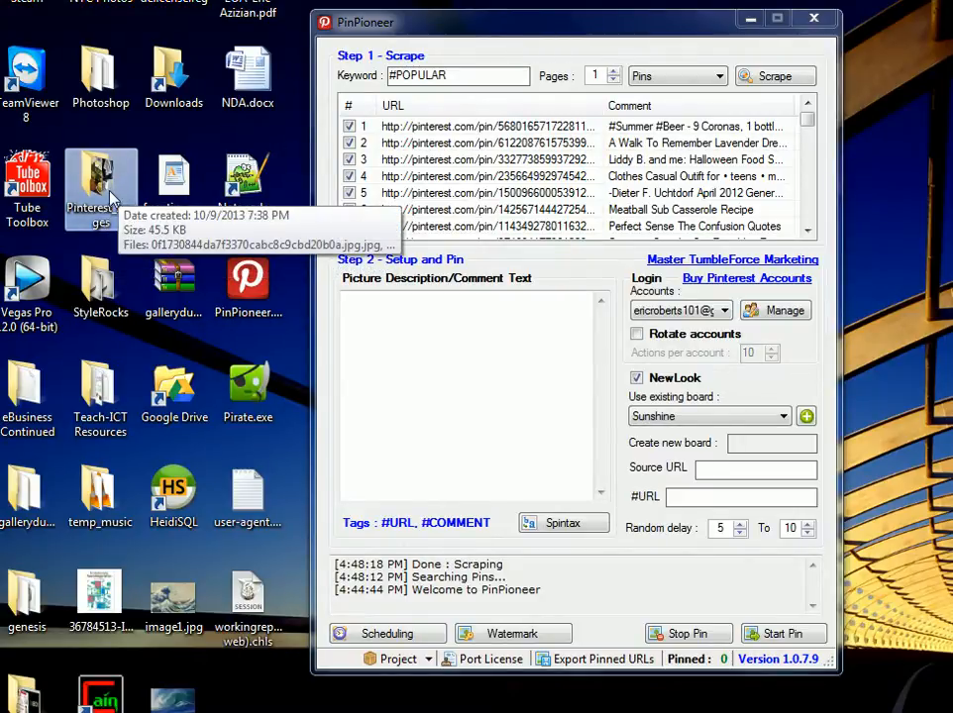
mouse_move(471, 333)
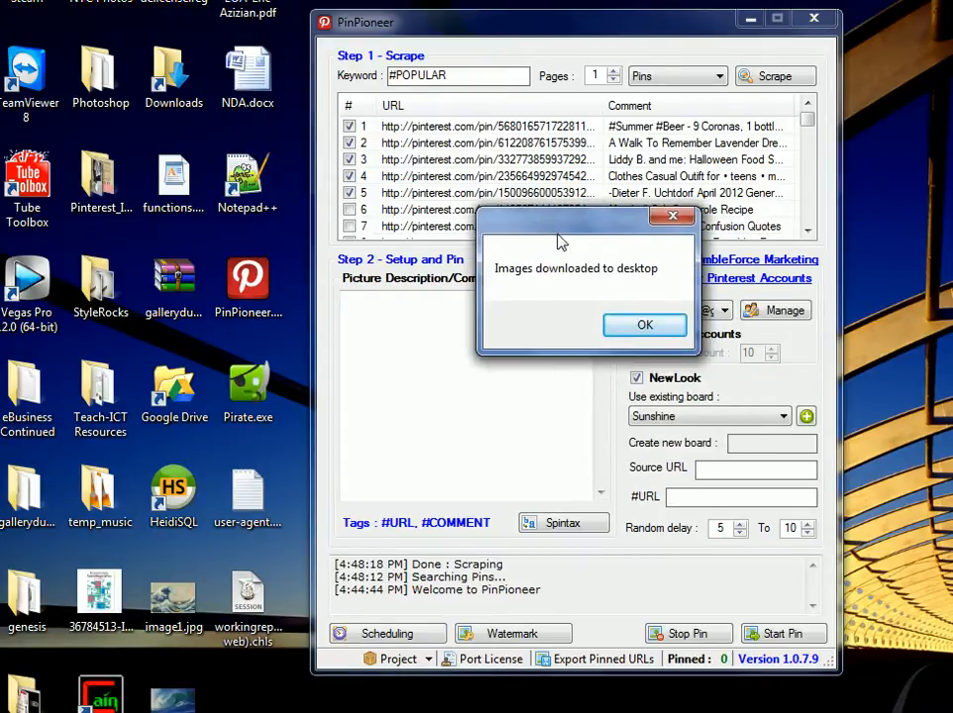
left_click(645, 325)
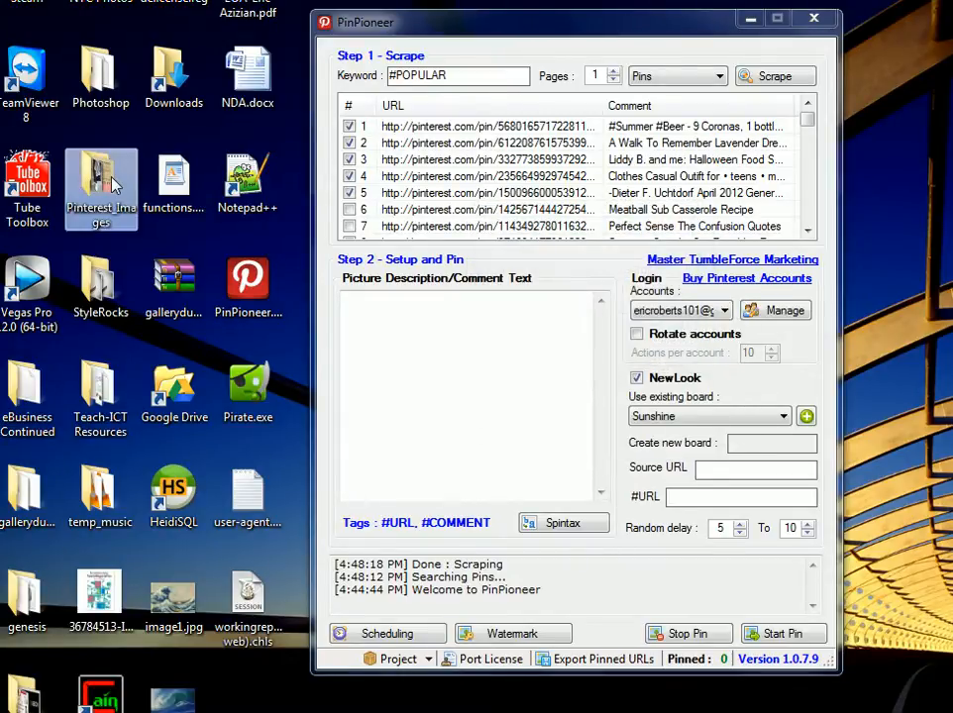
double_click(174, 595)
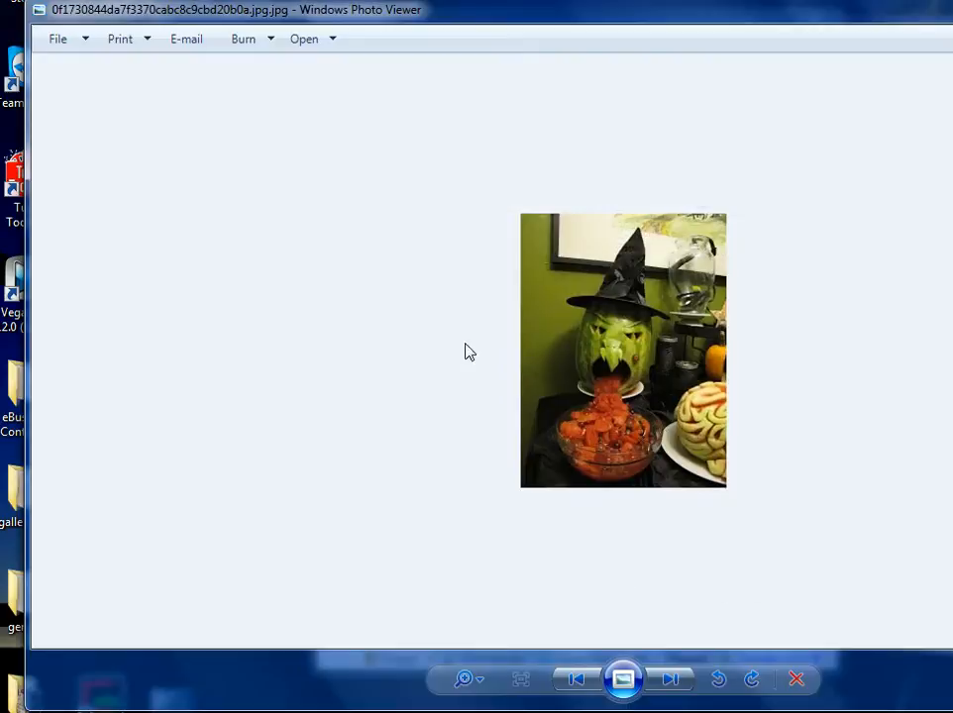
left_click(669, 680)
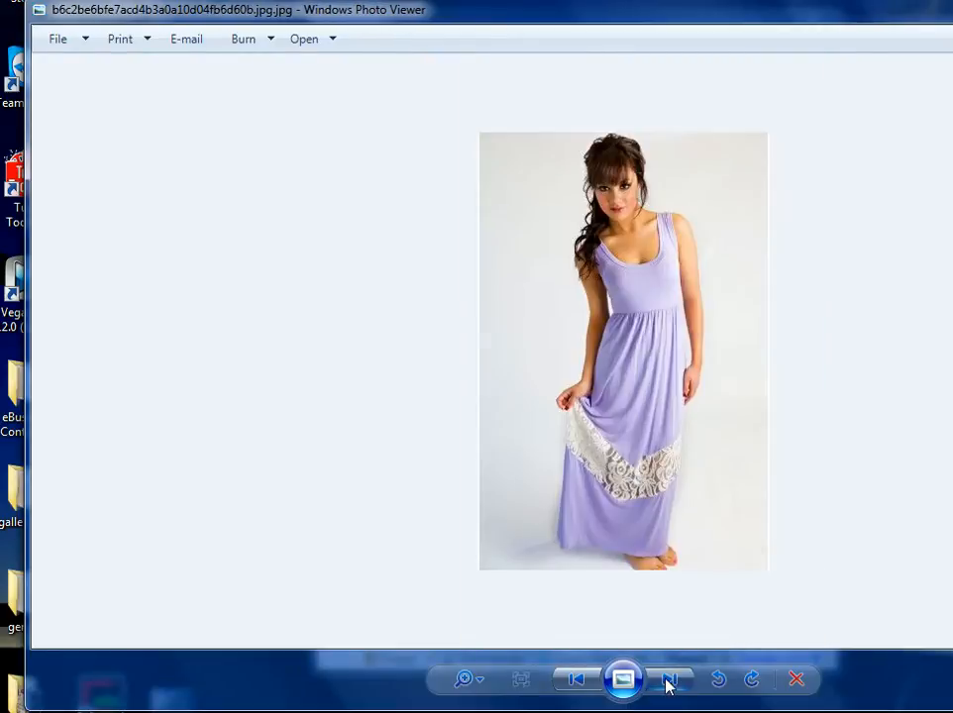
left_click(670, 680)
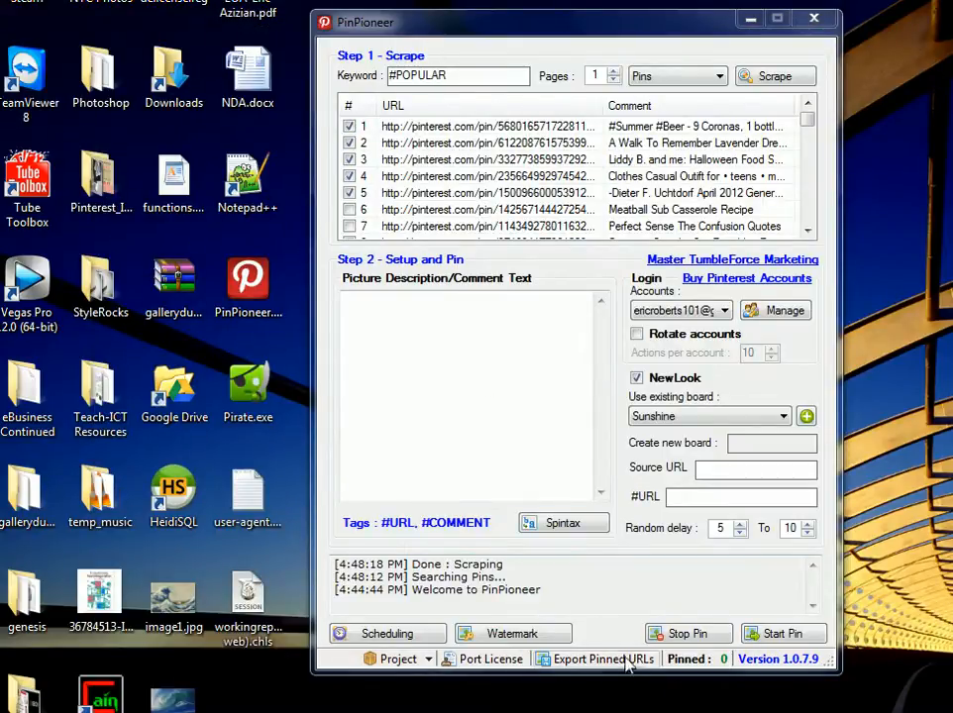
- Load the five downloaded pin pictures into the watermark tool
left_click(511, 634)
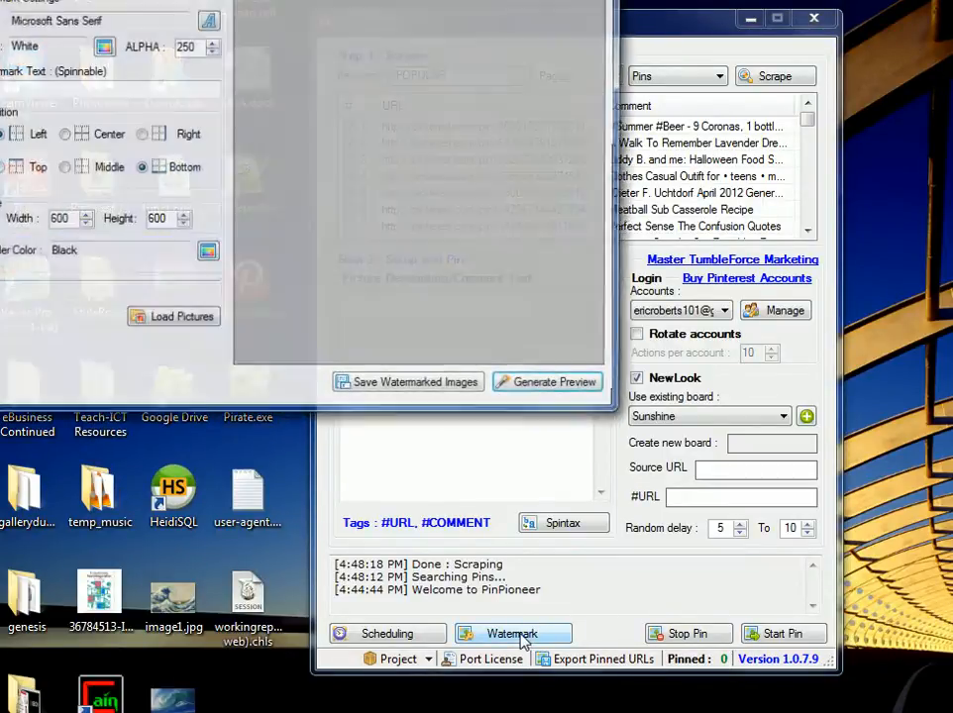
left_click(511, 634)
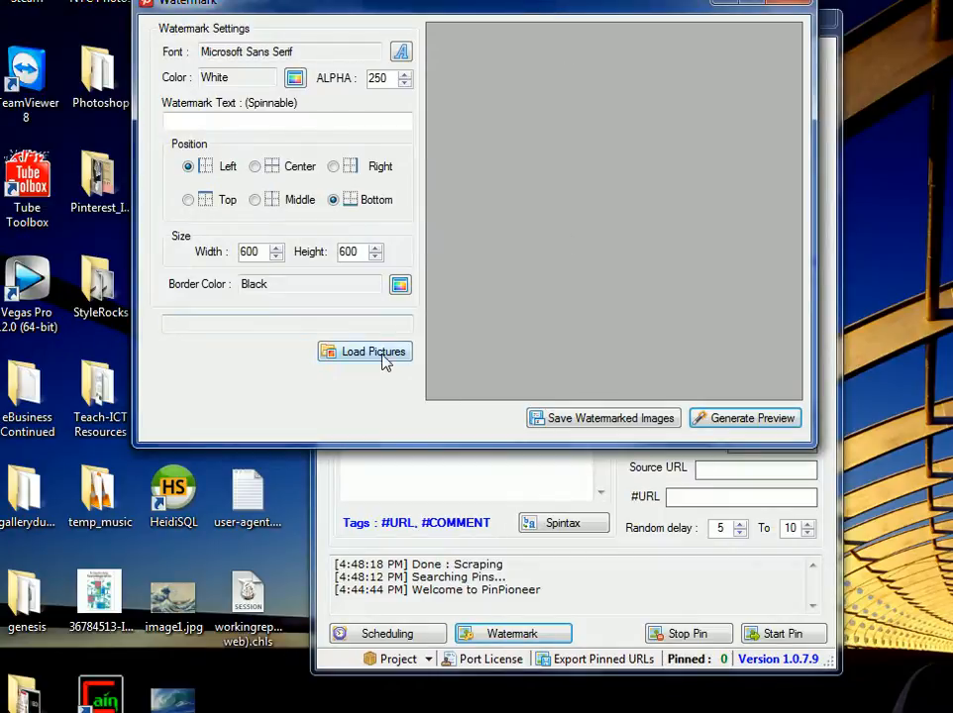
left_click(364, 352)
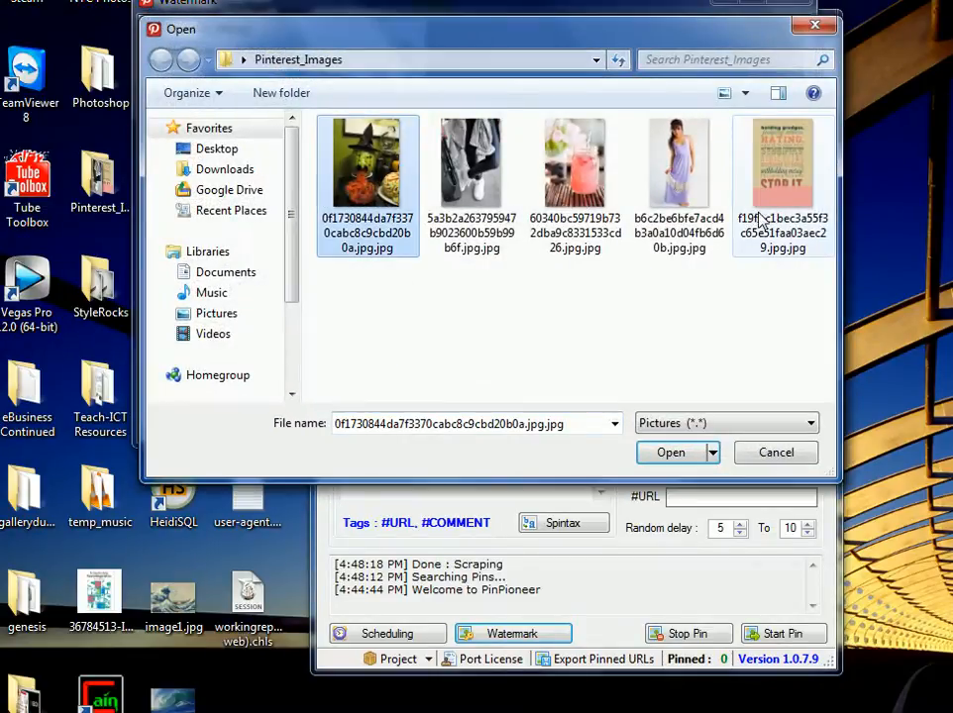
left_click(669, 452)
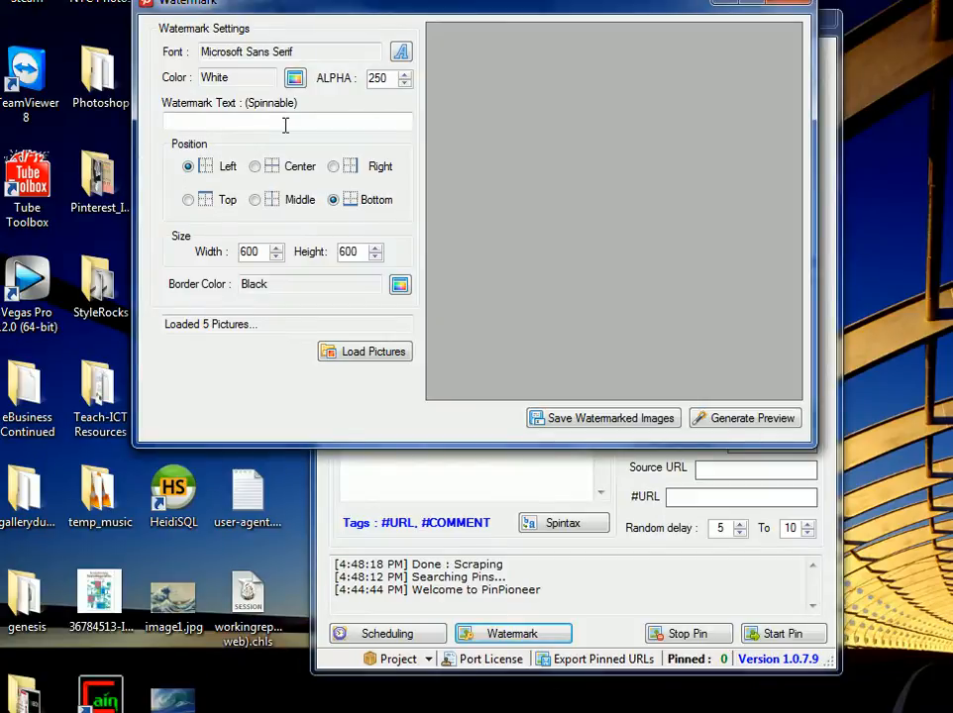
- Set the watermark text to 'Software Syndicate.co.uk' positioned bottom right
type("h")
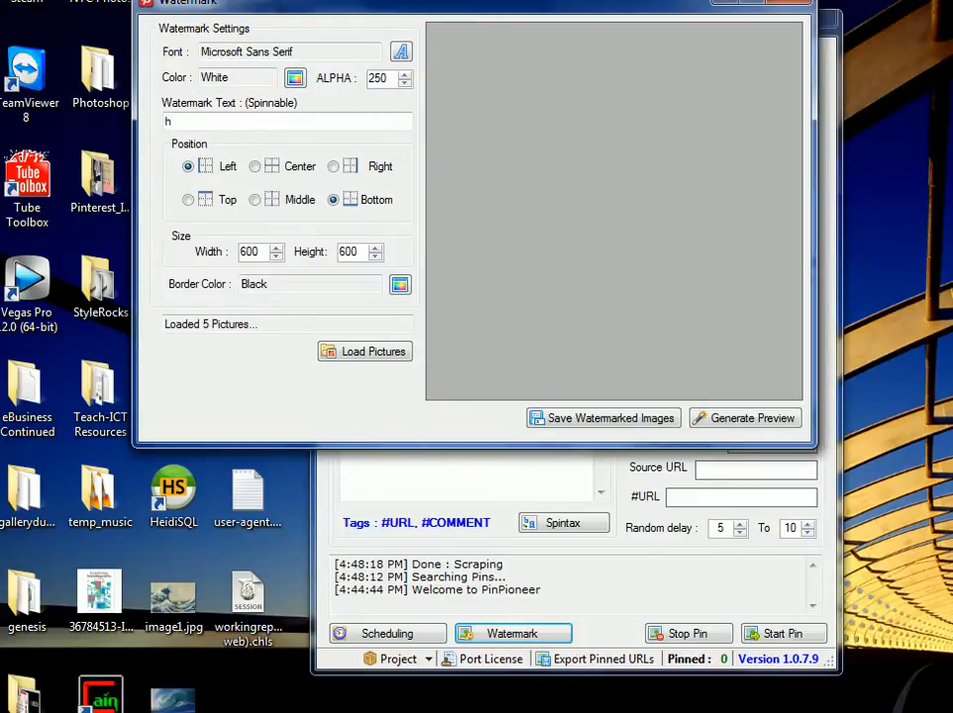
type("softwaresynd")
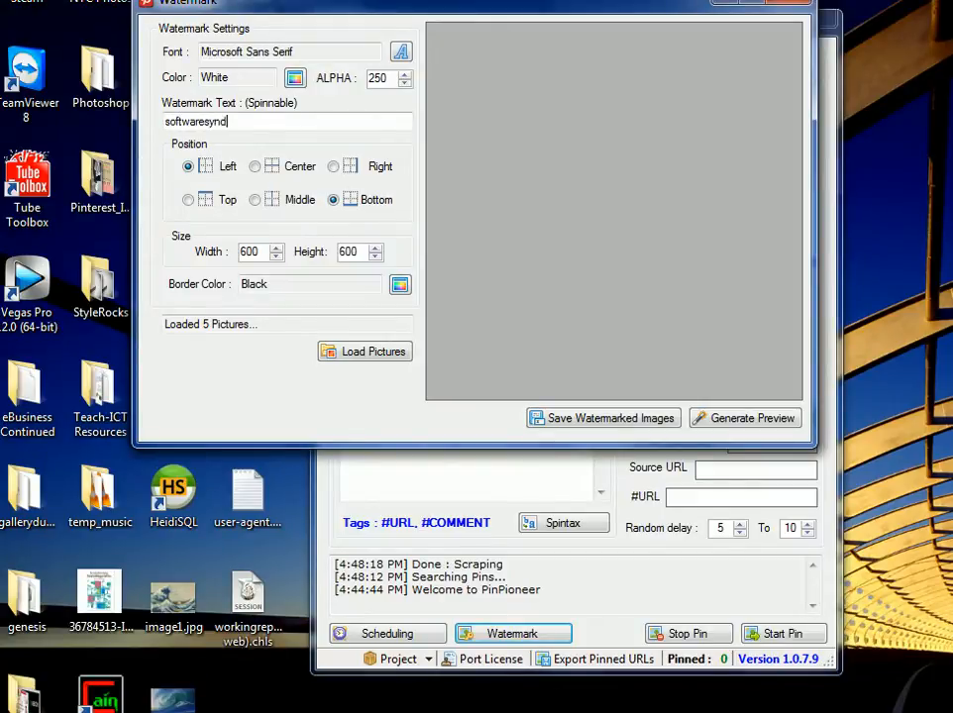
type("Softw")
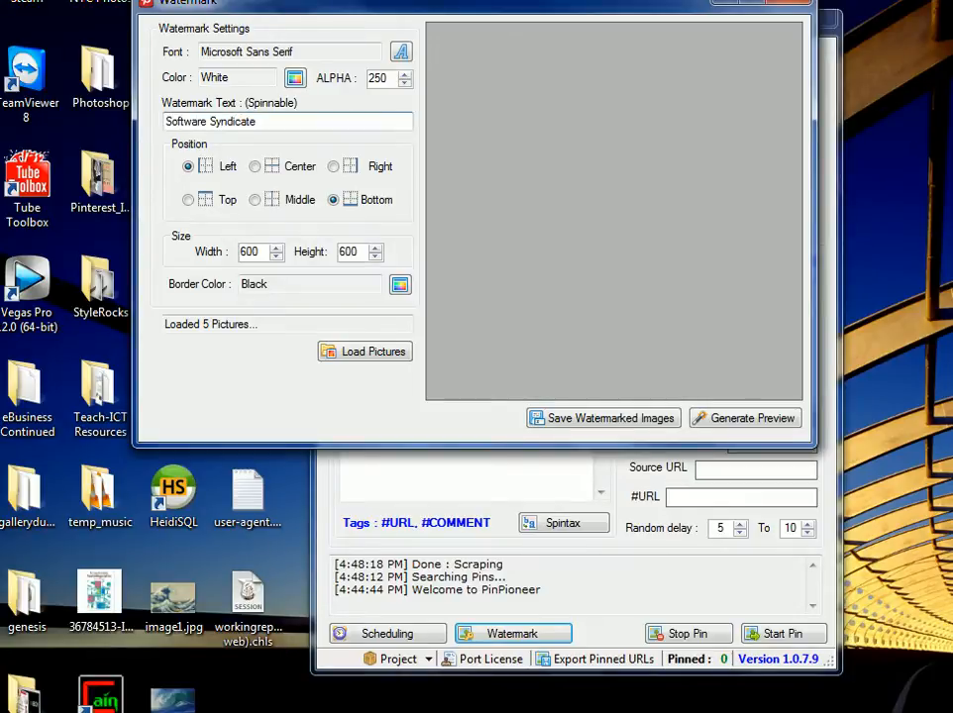
type(".co.uk")
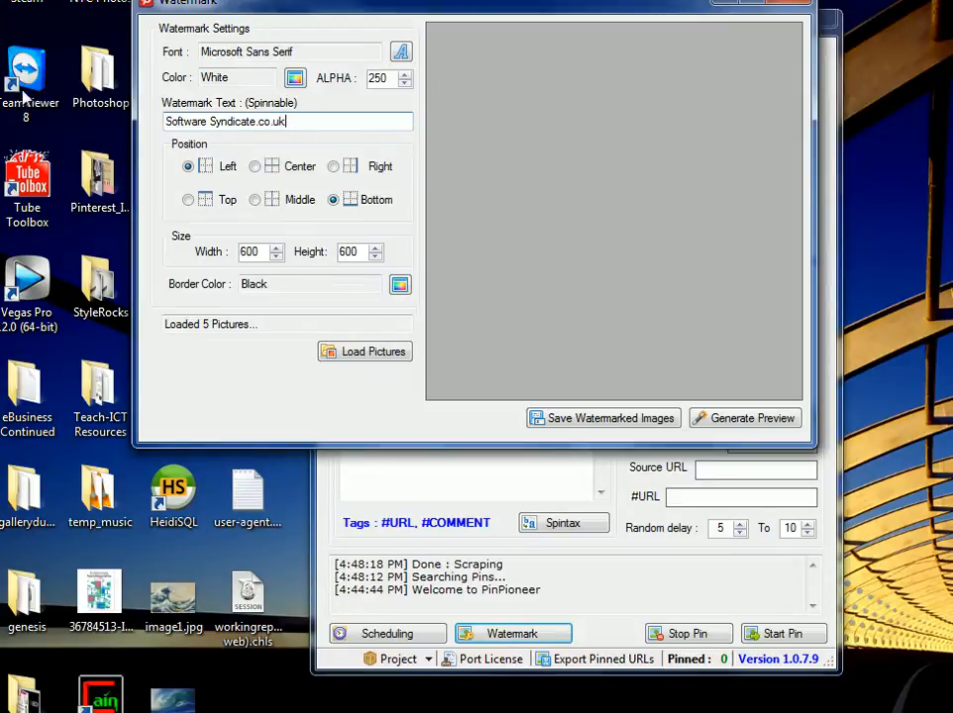
mouse_move(206, 141)
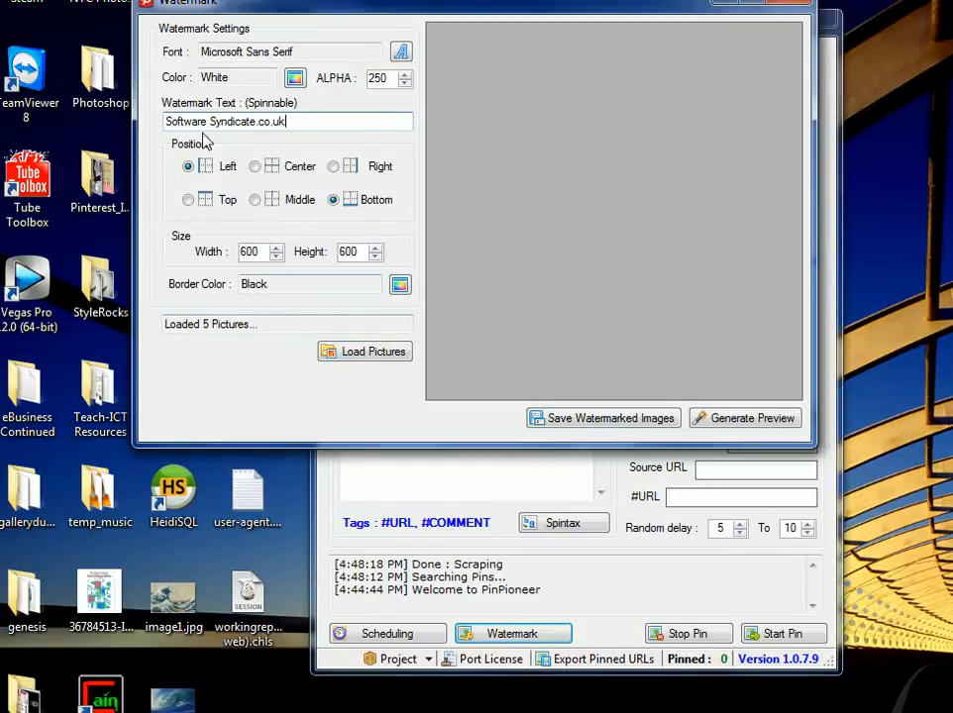
left_click(745, 416)
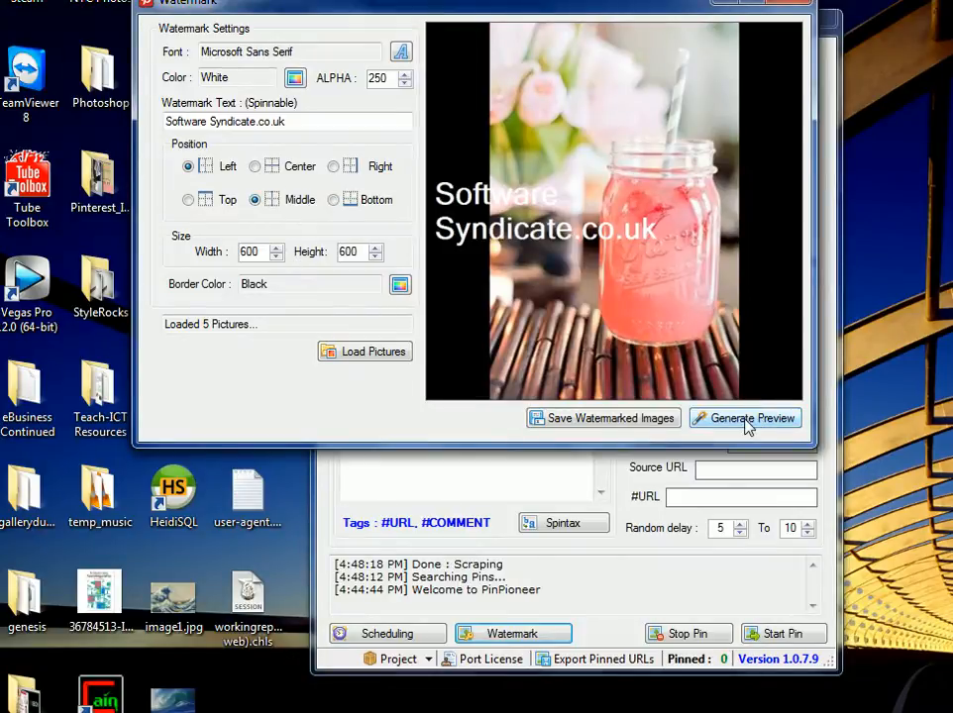
- Preview the white watermark on the pictures at smaller and full 600×600 size
left_click(745, 417)
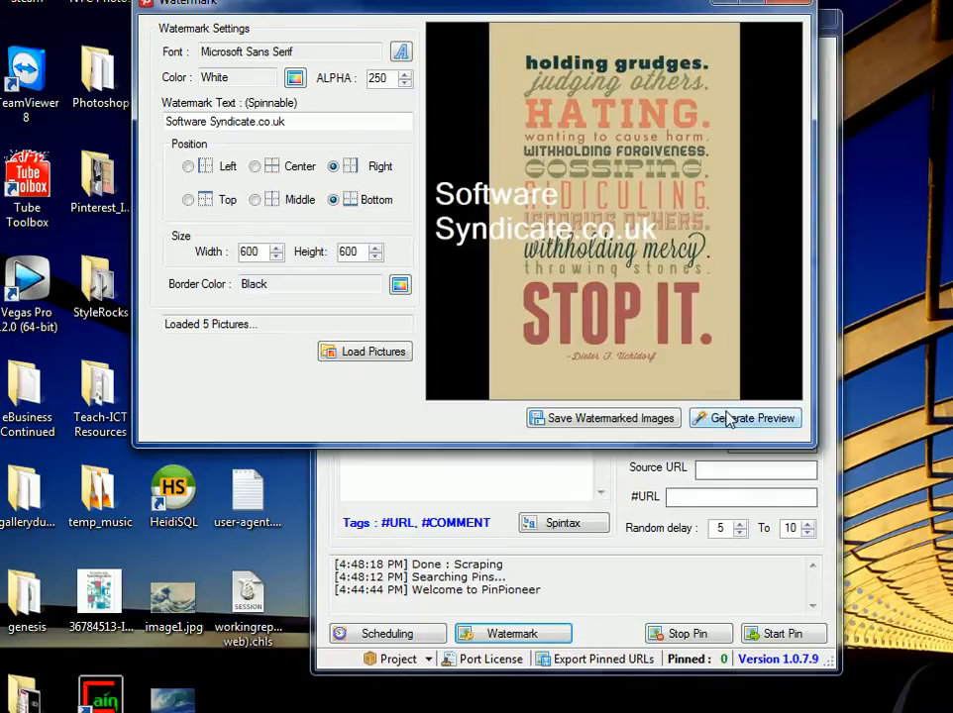
left_click(745, 416)
type("300")
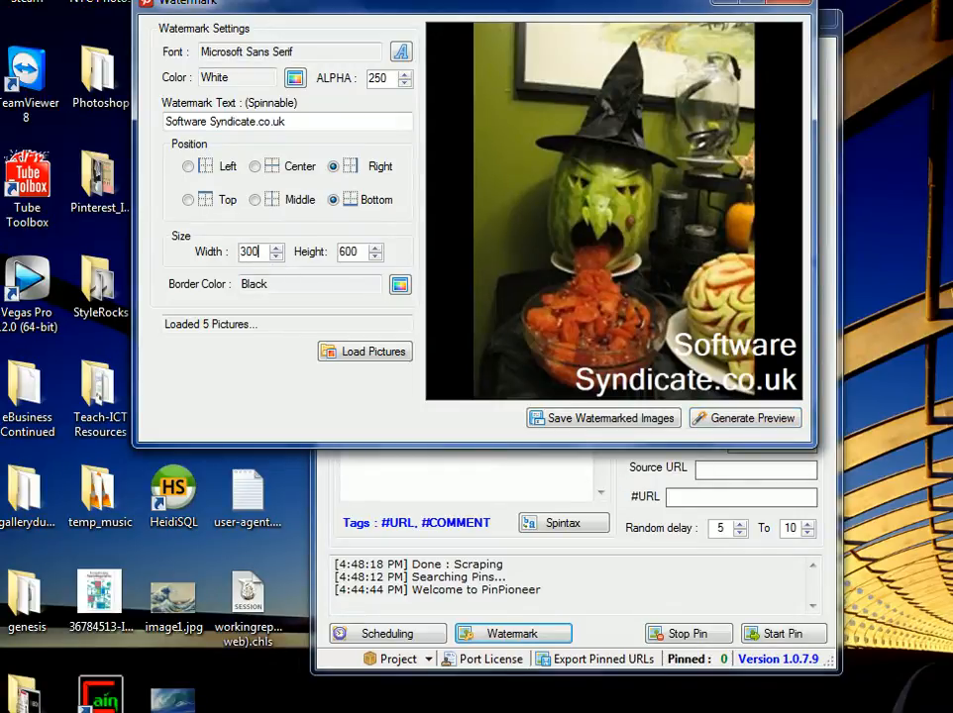
left_click(744, 416)
type("300")
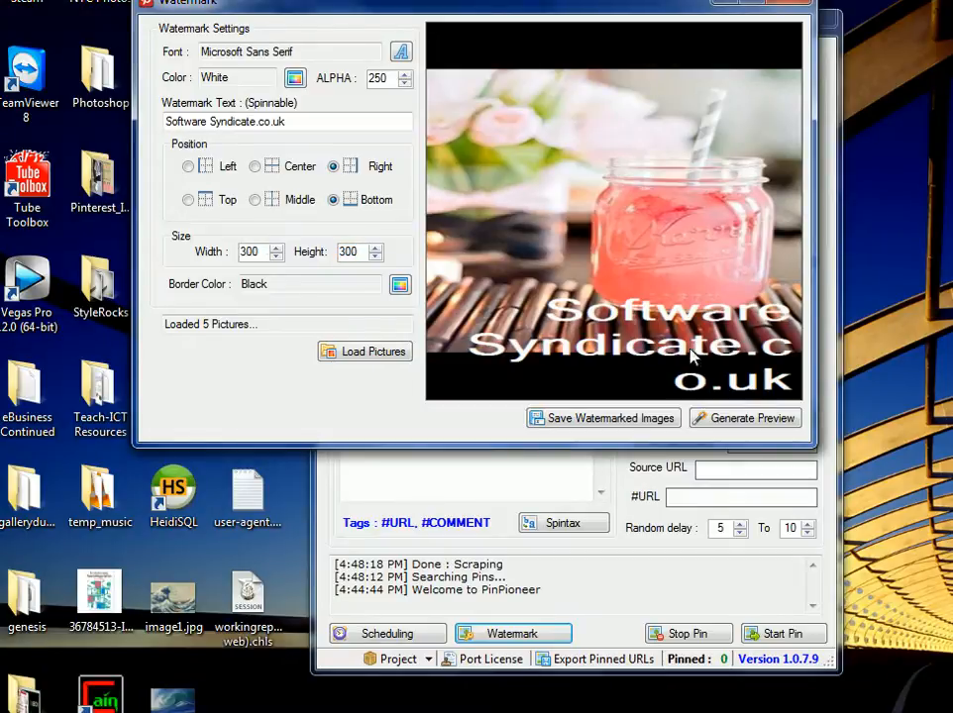
left_click(745, 416)
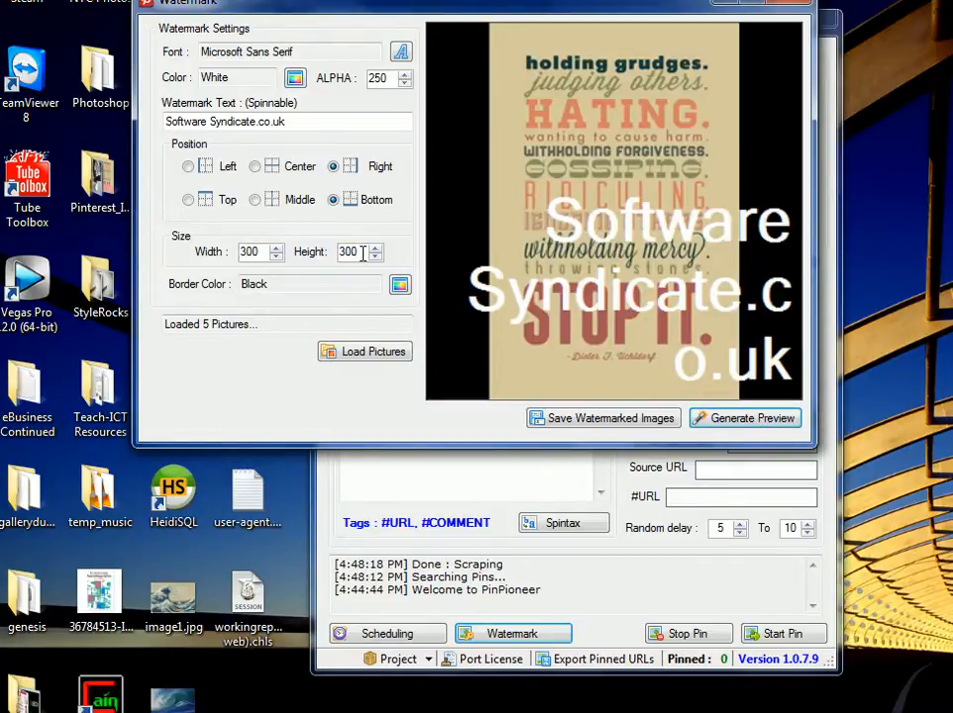
triple_click(349, 251)
type("600")
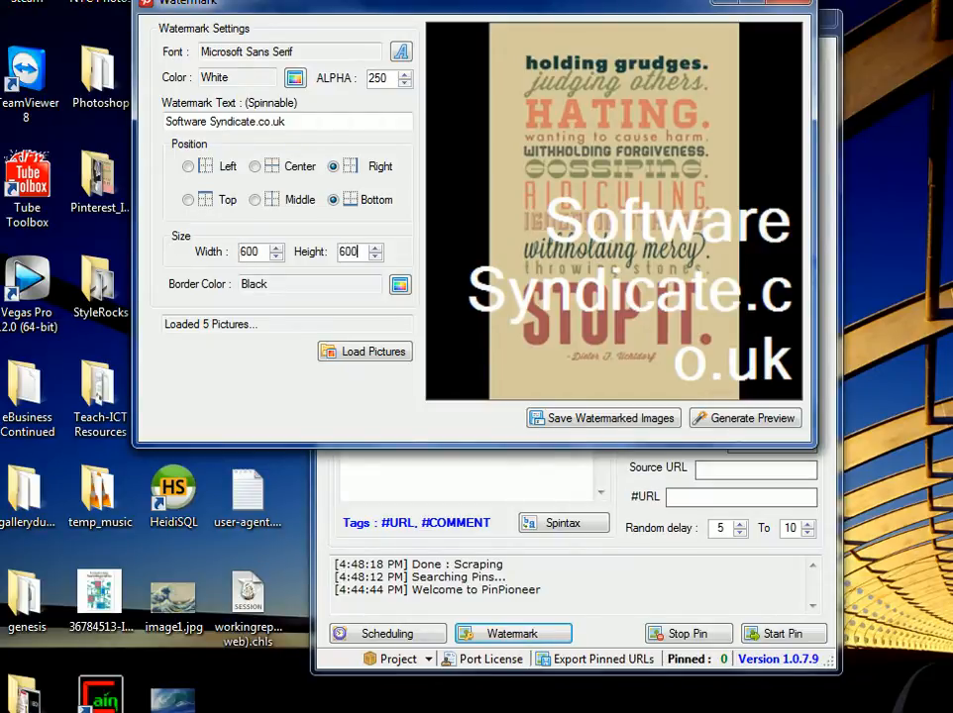
left_click(744, 416)
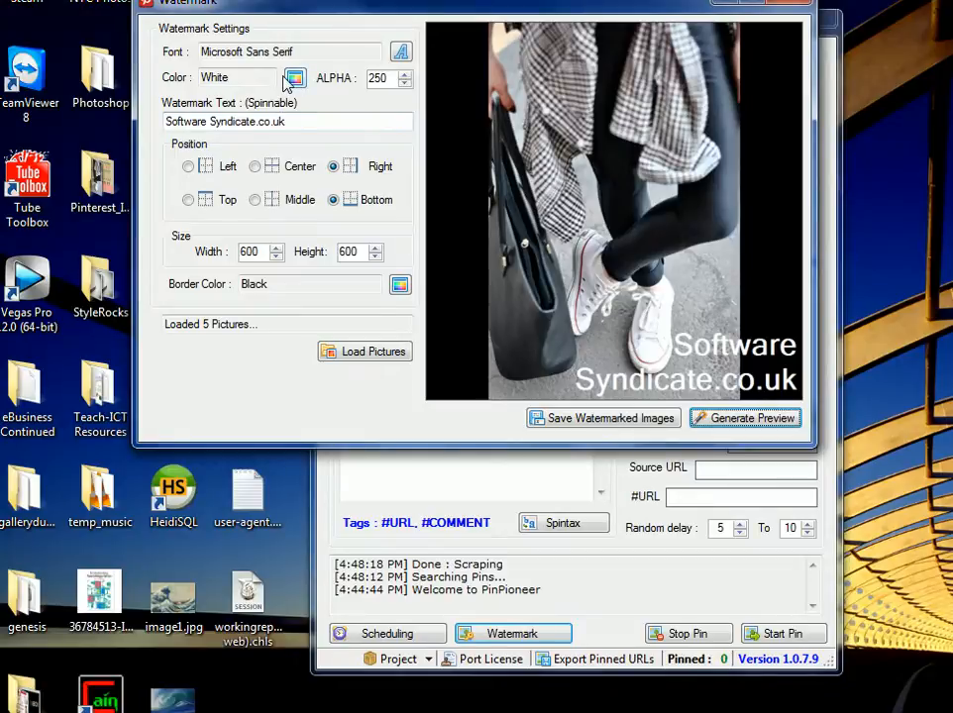
left_click(293, 79)
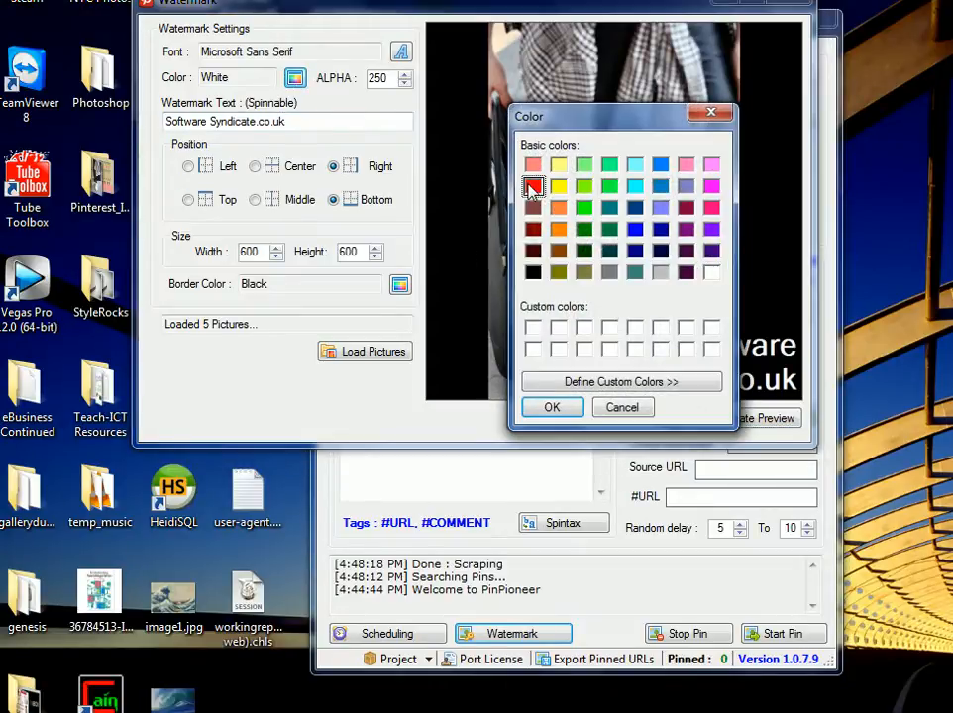
left_click(551, 408)
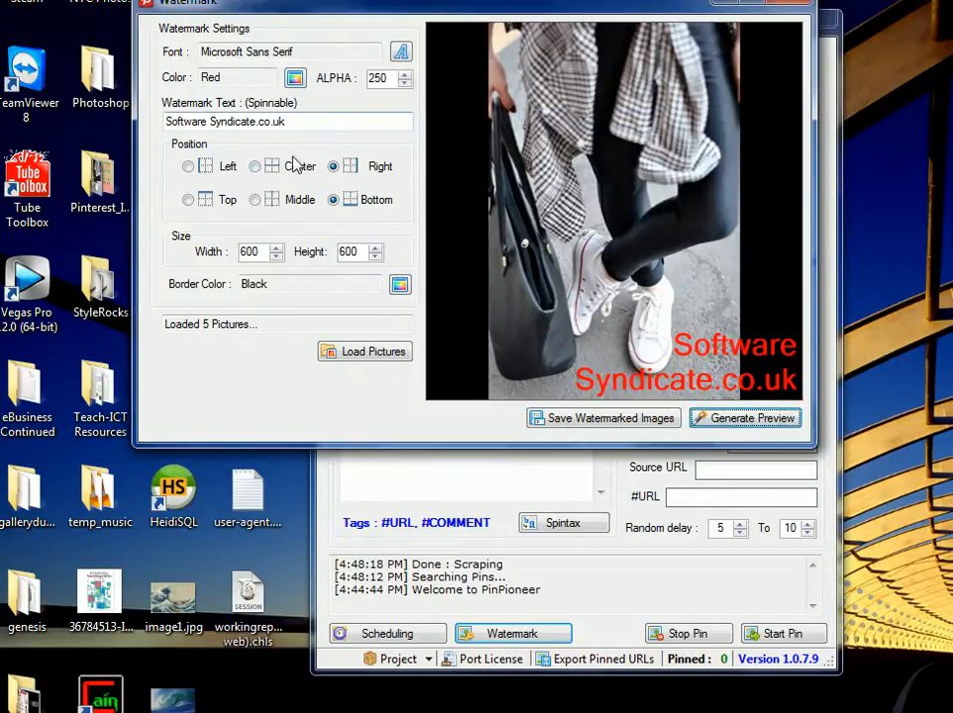
left_click(295, 80)
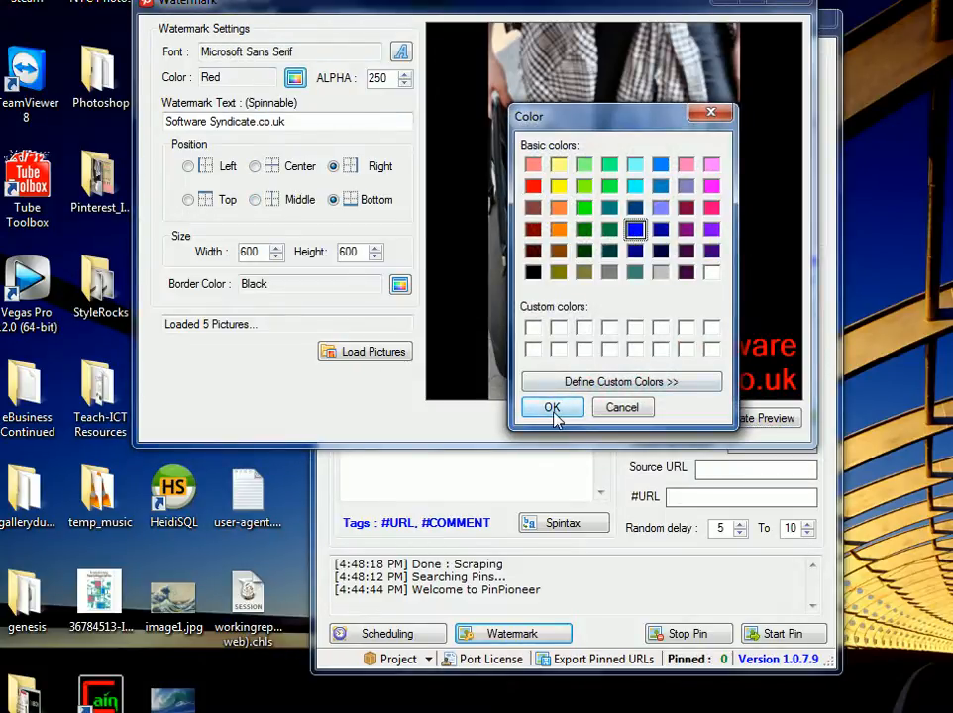
left_click(550, 408)
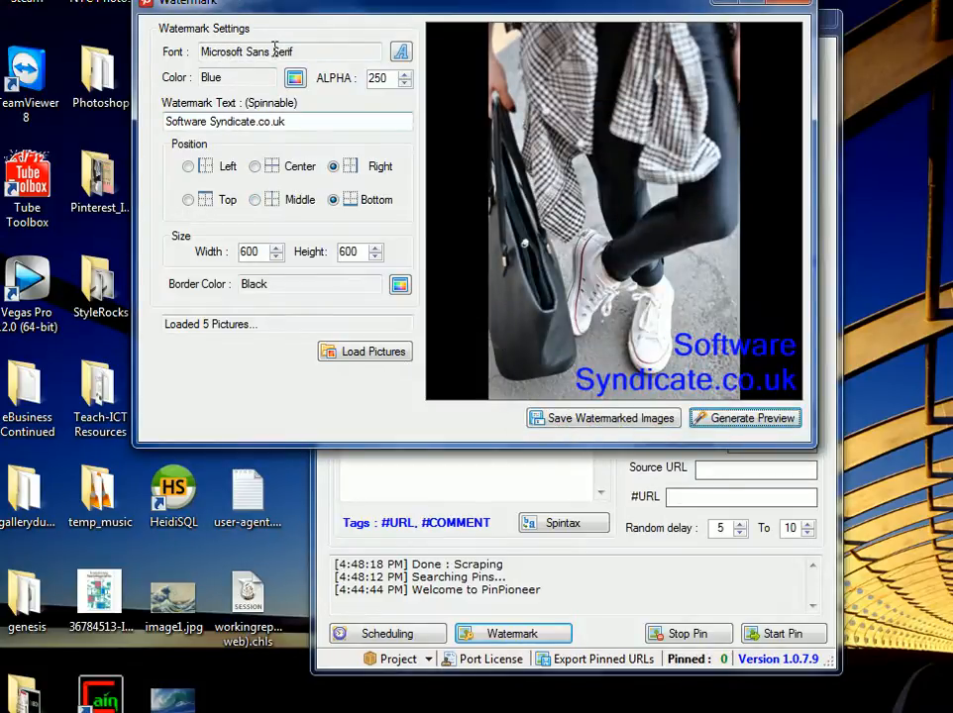
left_click(293, 78)
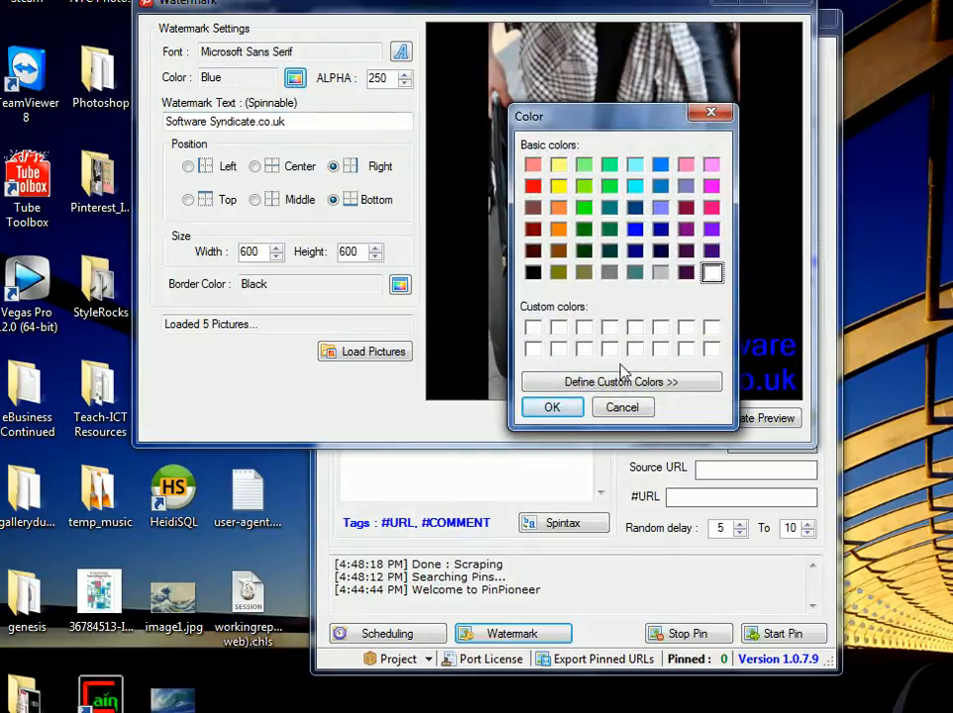
left_click(551, 408)
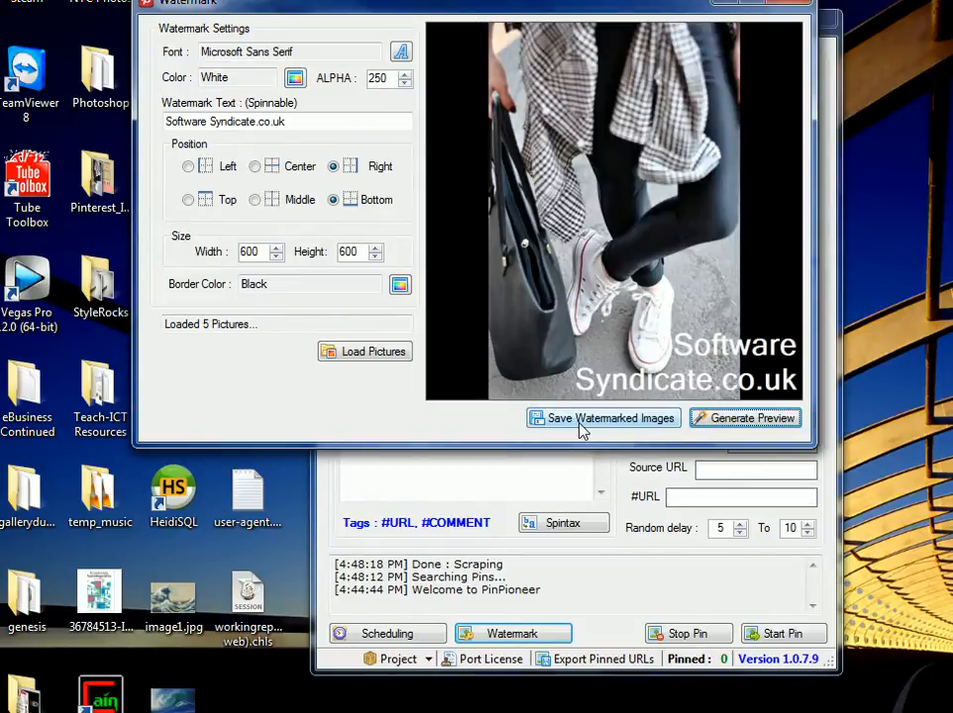
- Save the watermarked pictures to the Desktop folder and dismiss the confirmation
left_click(602, 416)
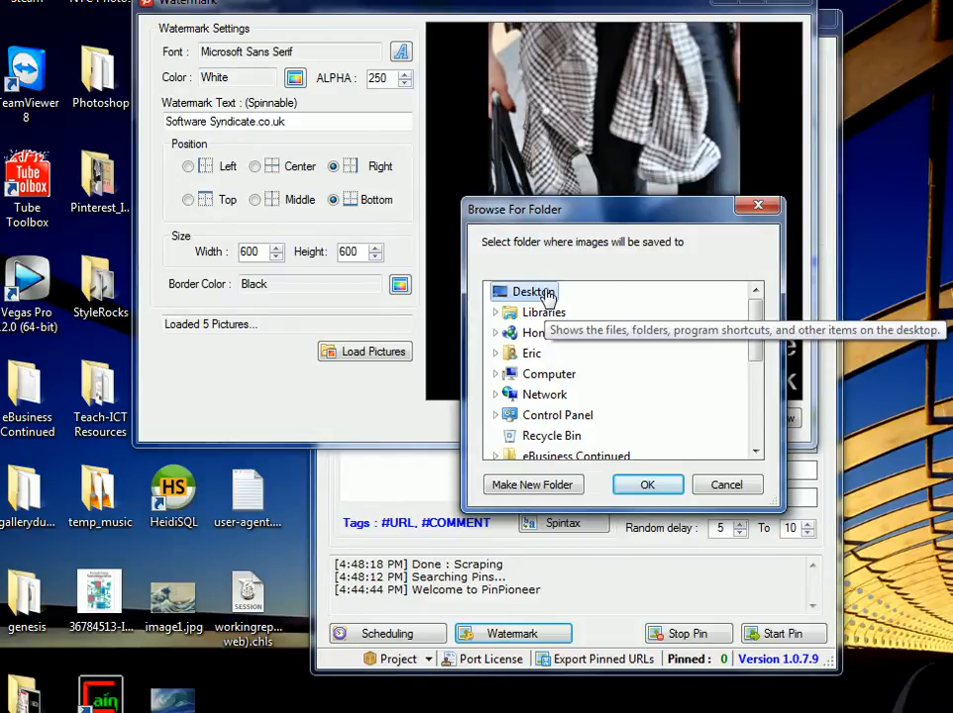
mouse_move(614, 496)
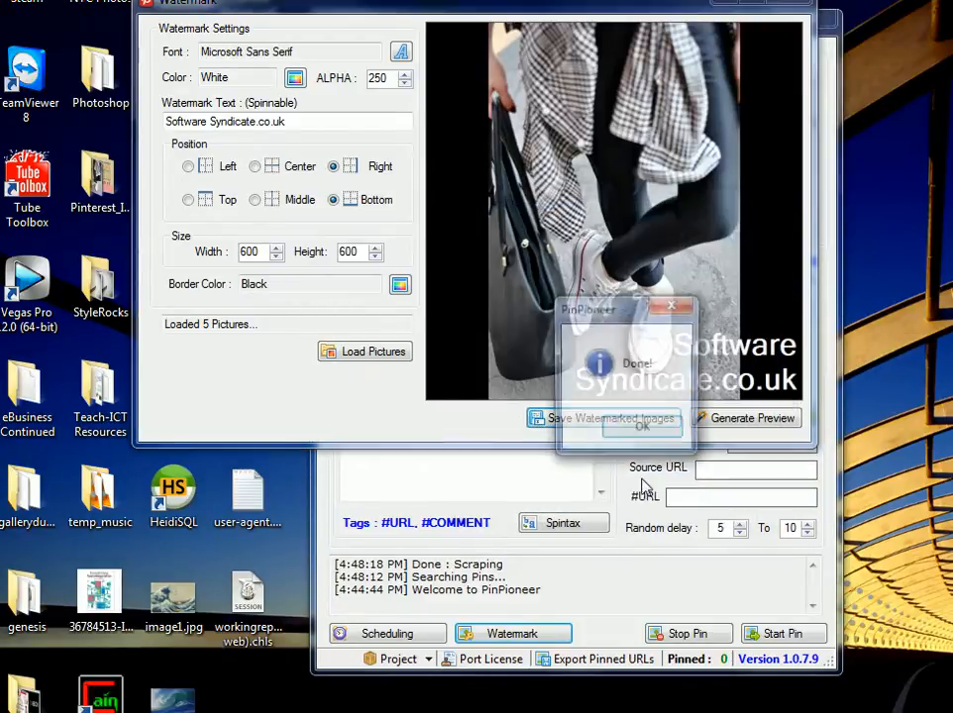
left_click(642, 430)
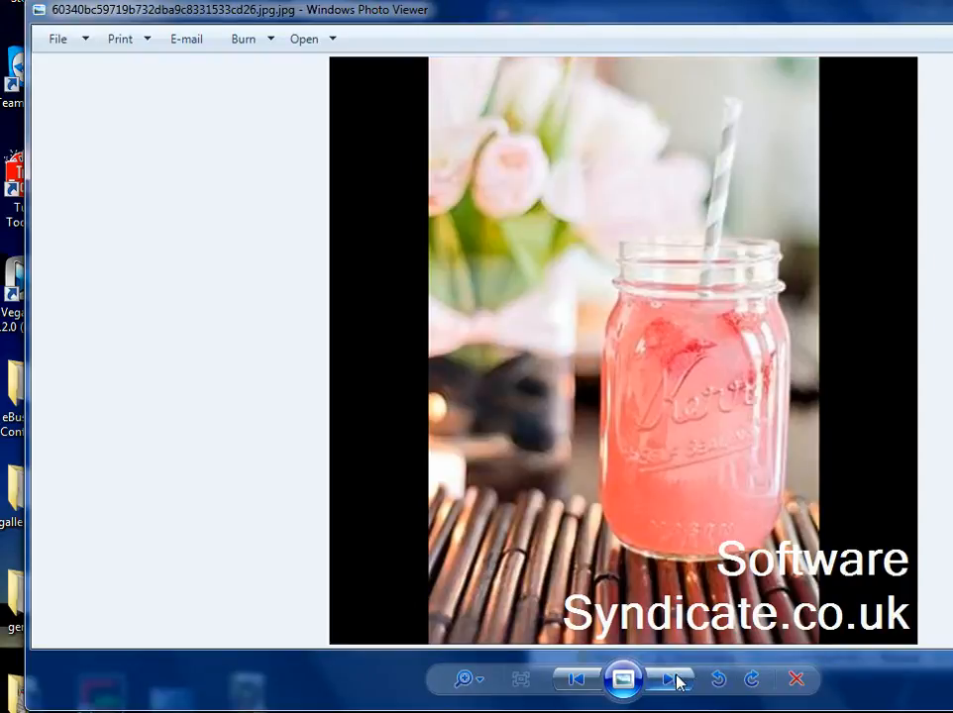
- Browse past the watermarked drink photo to the next pictures in Photo Viewer
left_click(670, 679)
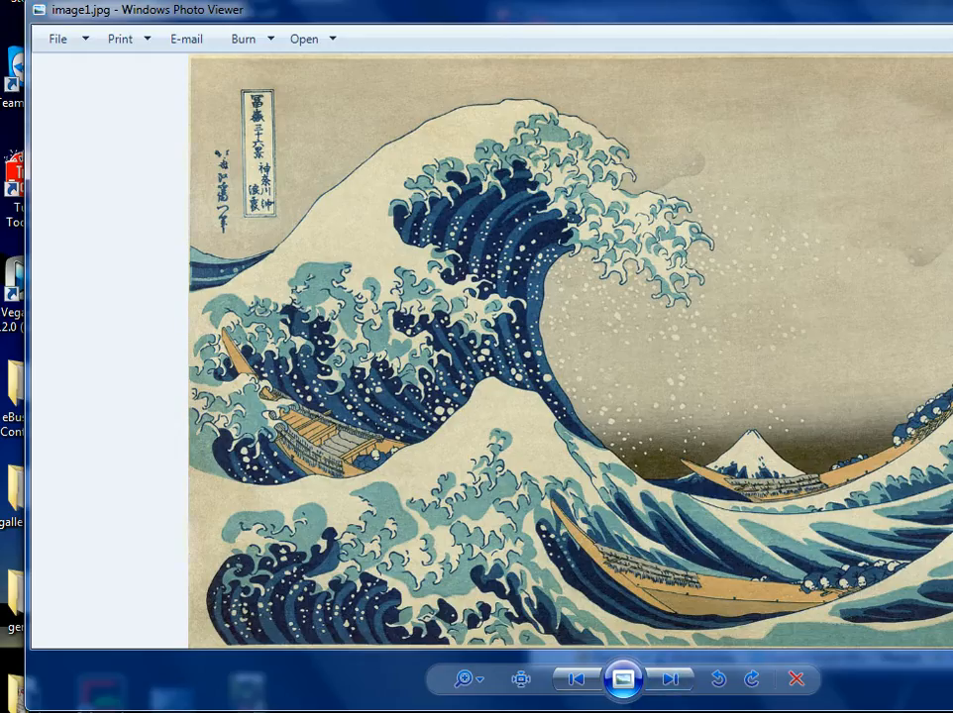
left_click(670, 680)
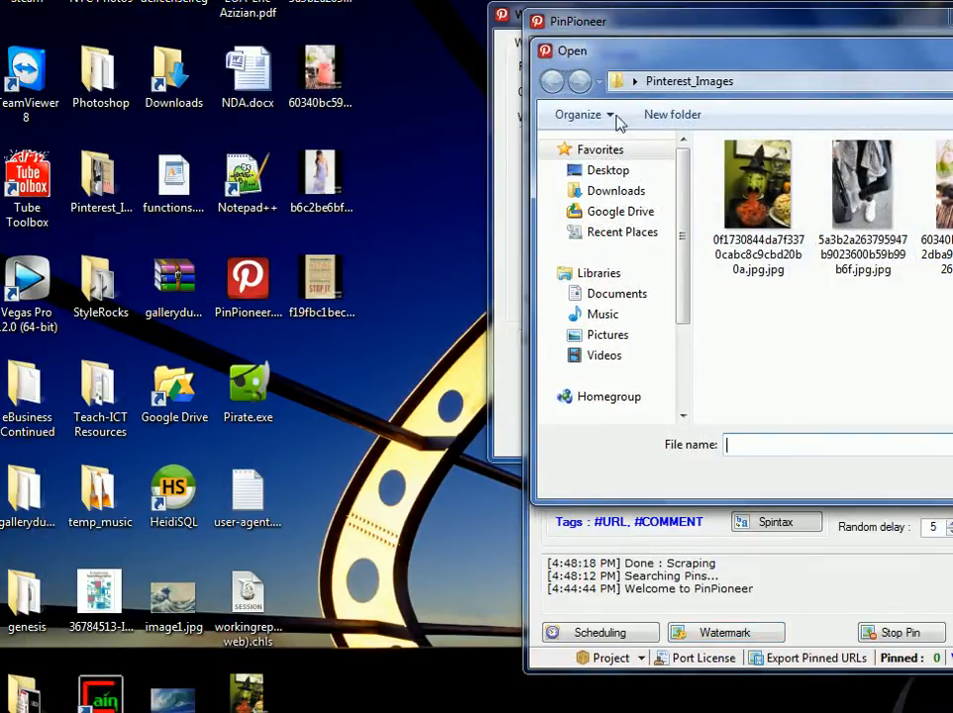
- Select the five watermarked JPG files on the Desktop for import into the pin list
left_click(550, 81)
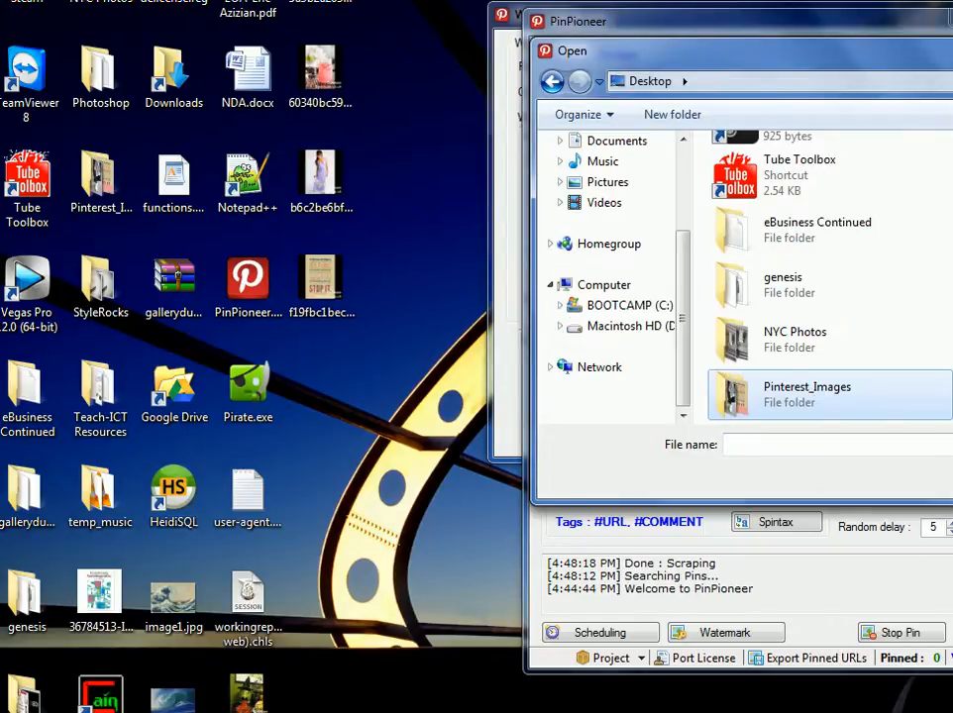
scroll("up", 3)
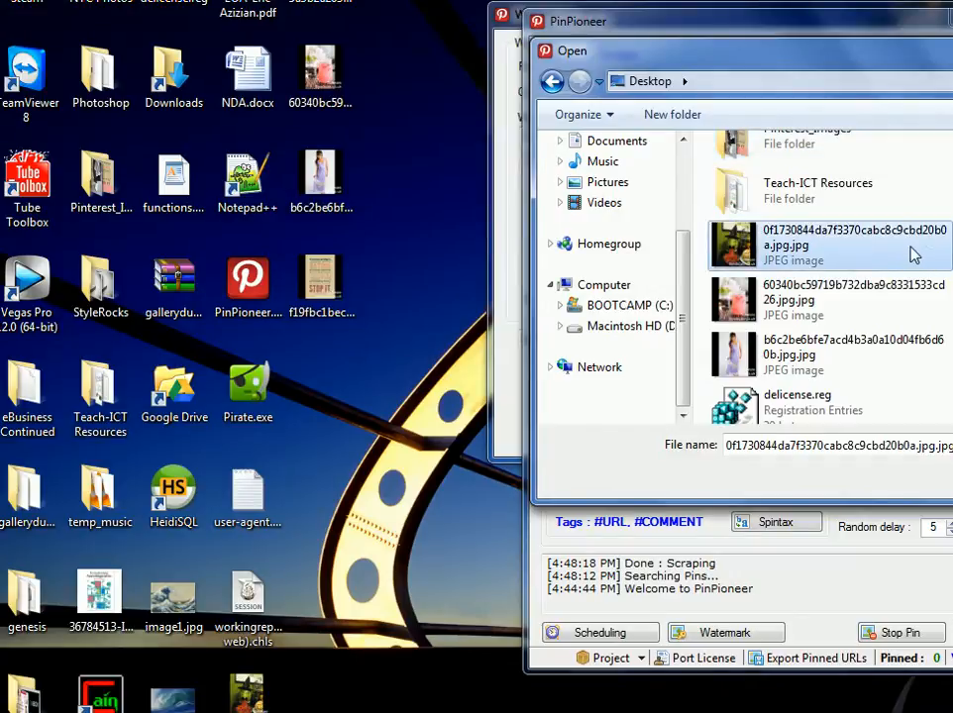
left_click(828, 301)
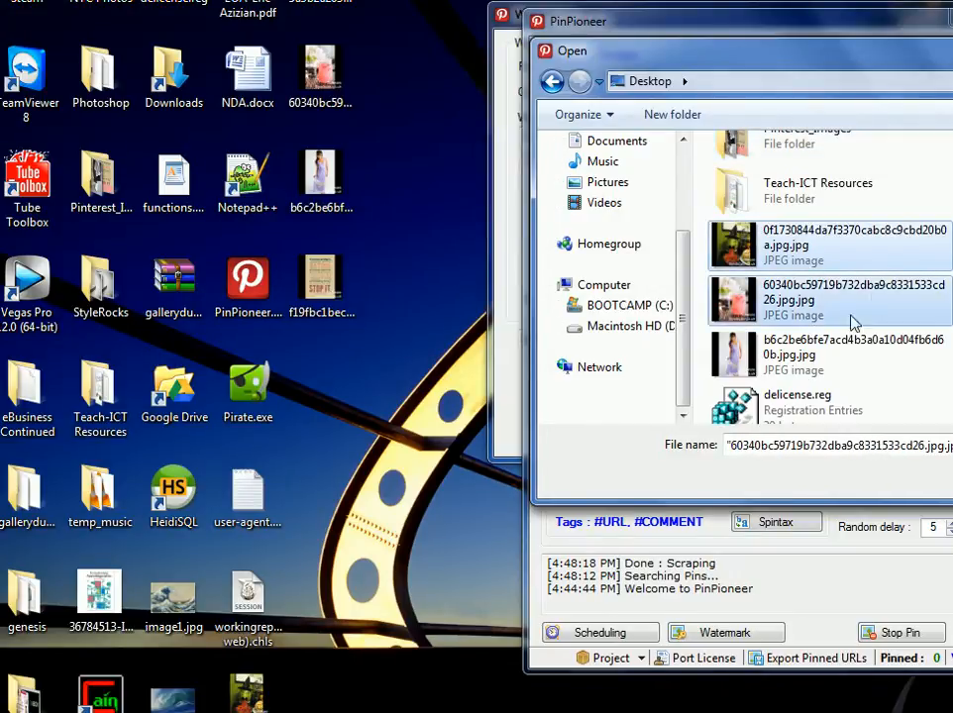
left_click(832, 354)
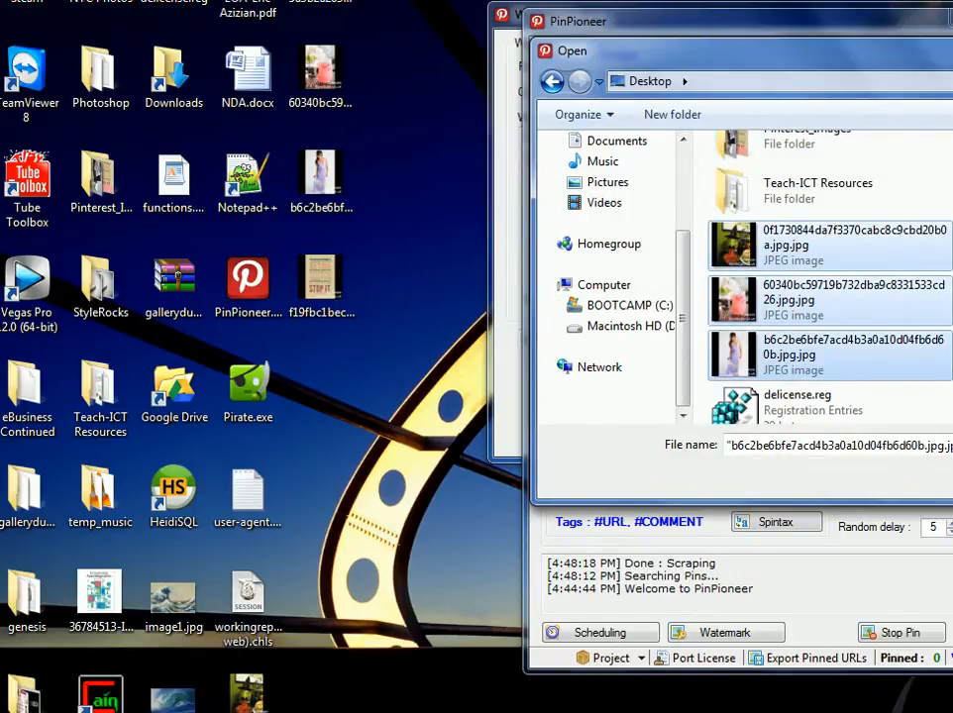
scroll("down", 3)
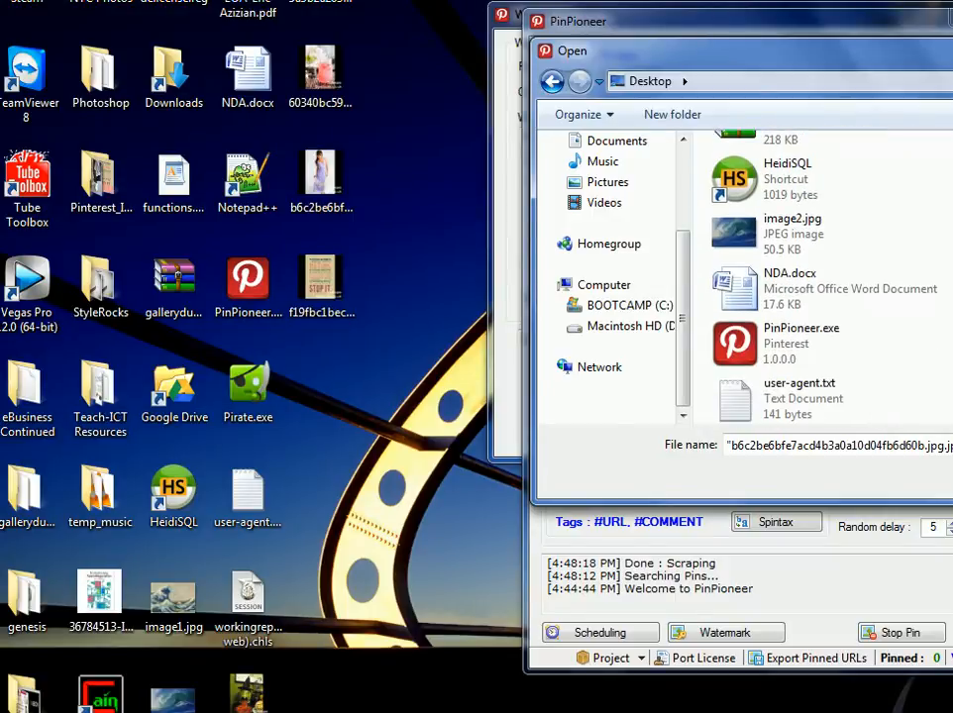
scroll("down", 3)
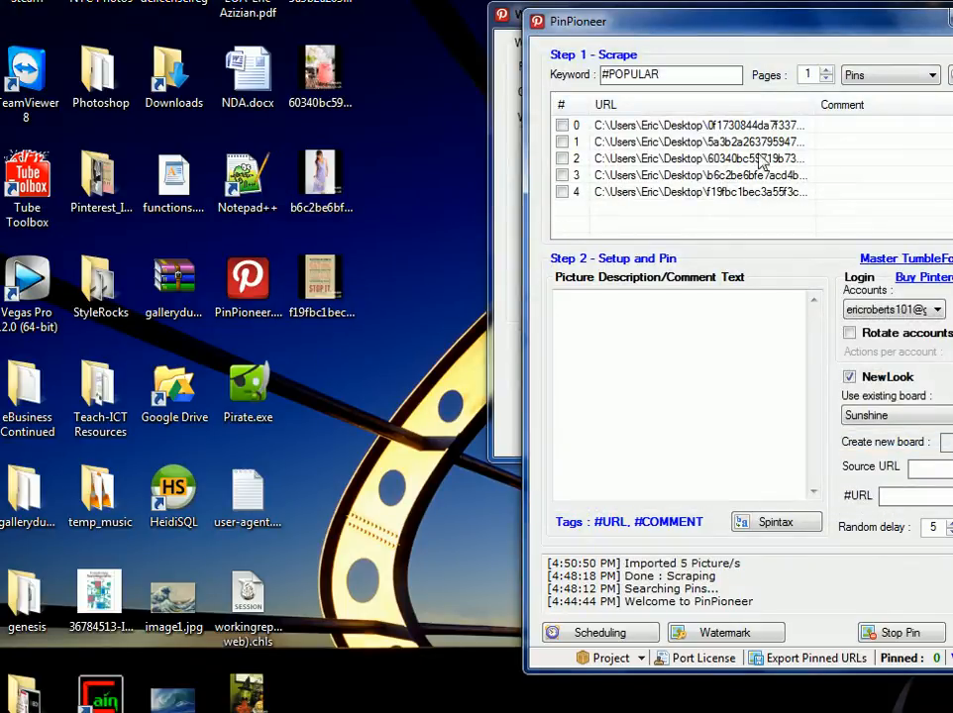
- Pin all five pictures to the Popular board with description 'This is a cool photo.'
left_click(891, 416)
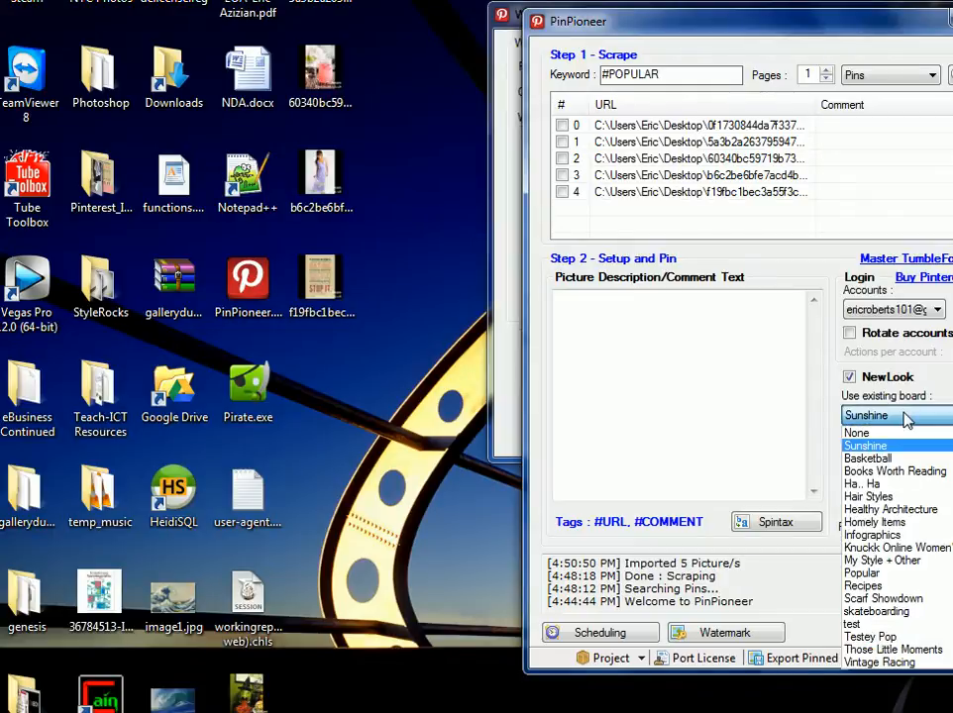
left_click(861, 572)
type("THis")
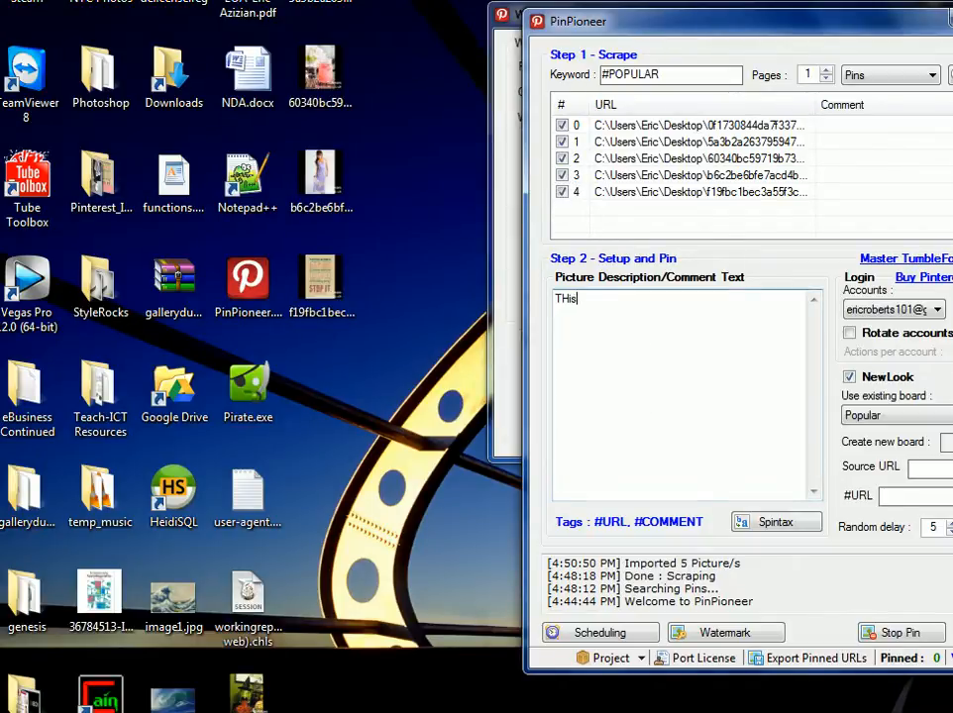
type("This is a")
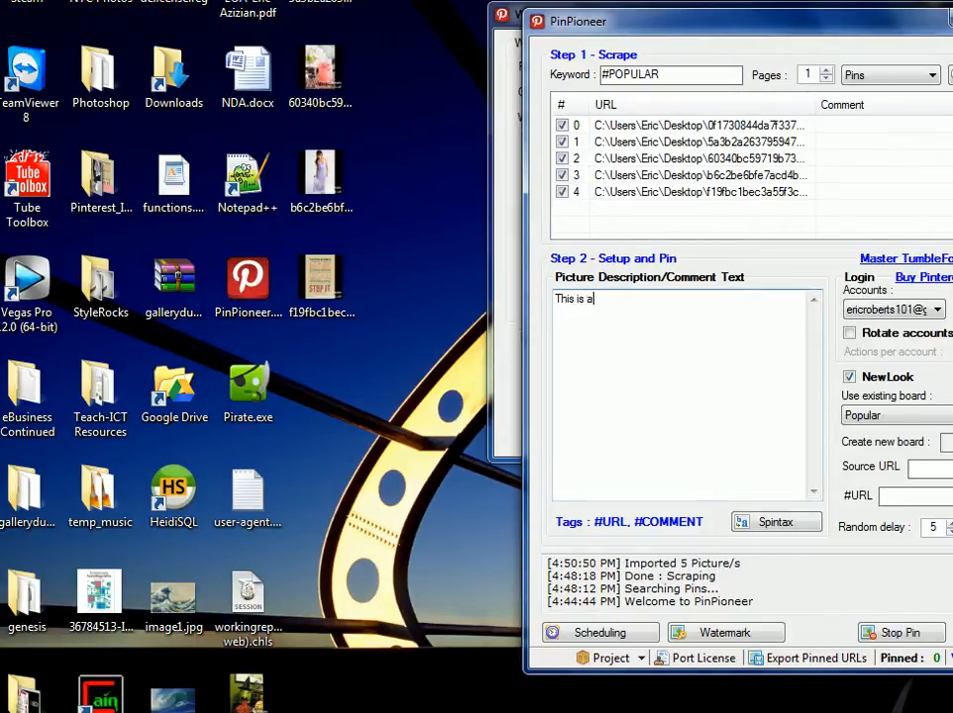
type("cool ph")
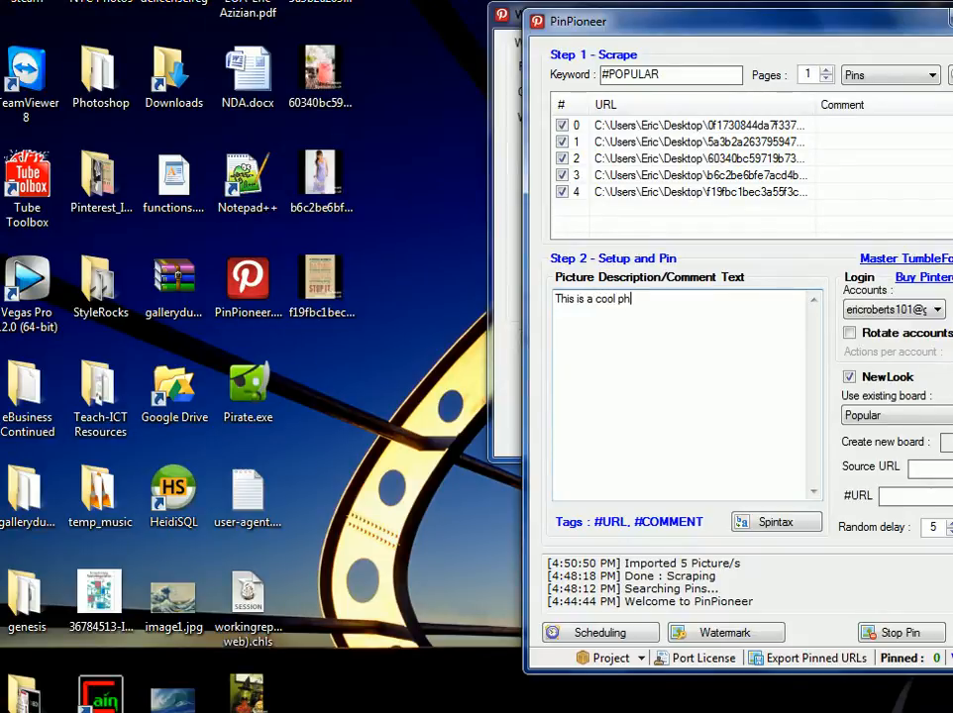
type("oto.")
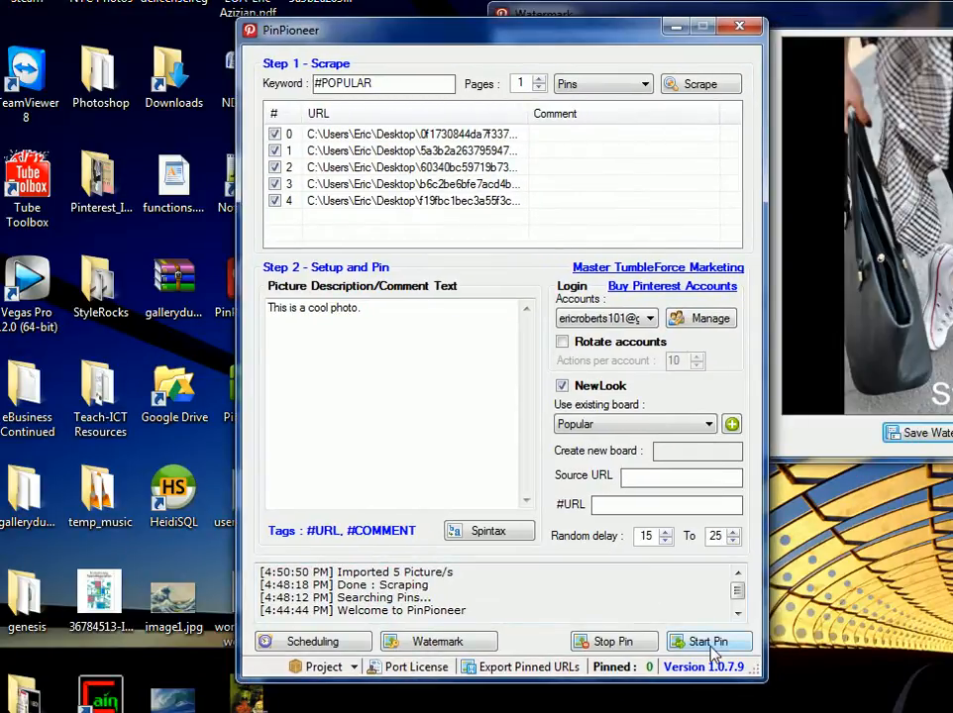
left_click(709, 642)
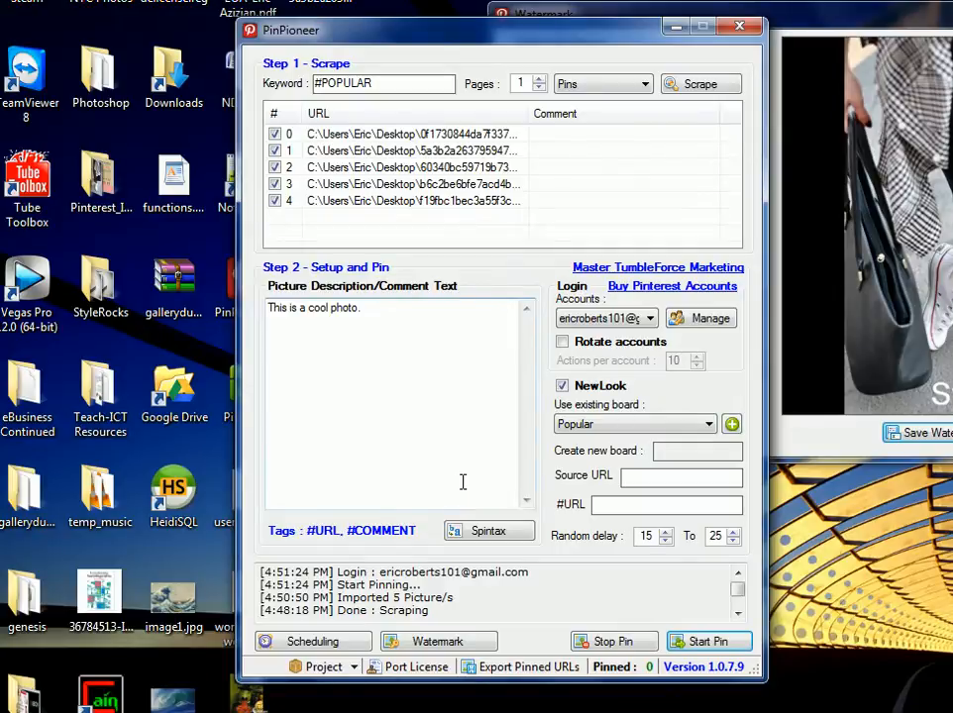
mouse_move(481, 472)
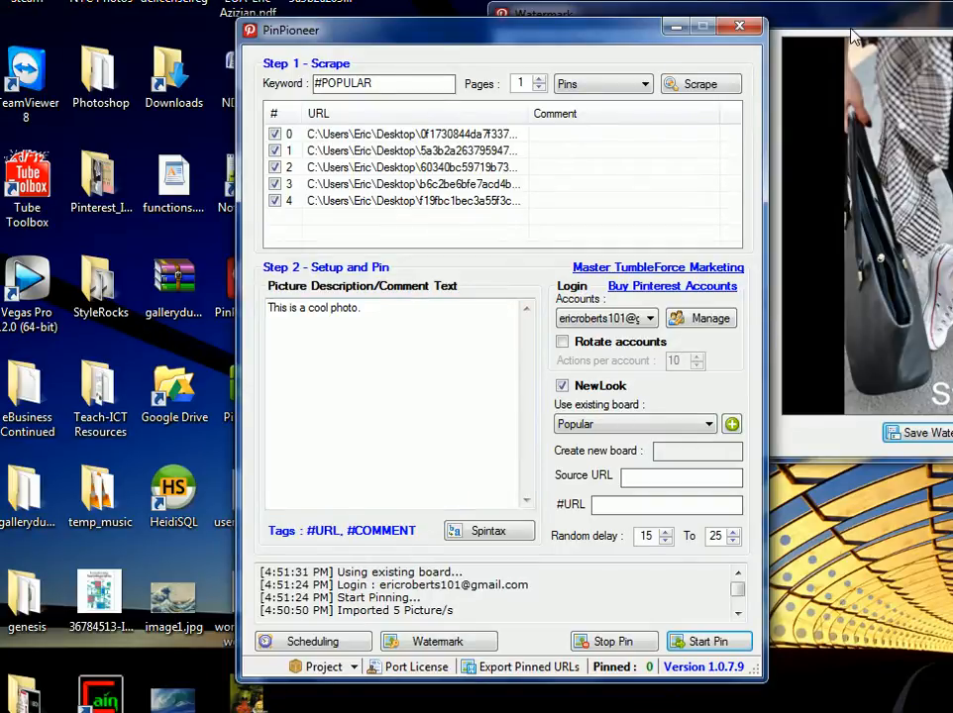
- Show the Watermark window while the first pin posts, then switch to the browser
left_click(436, 642)
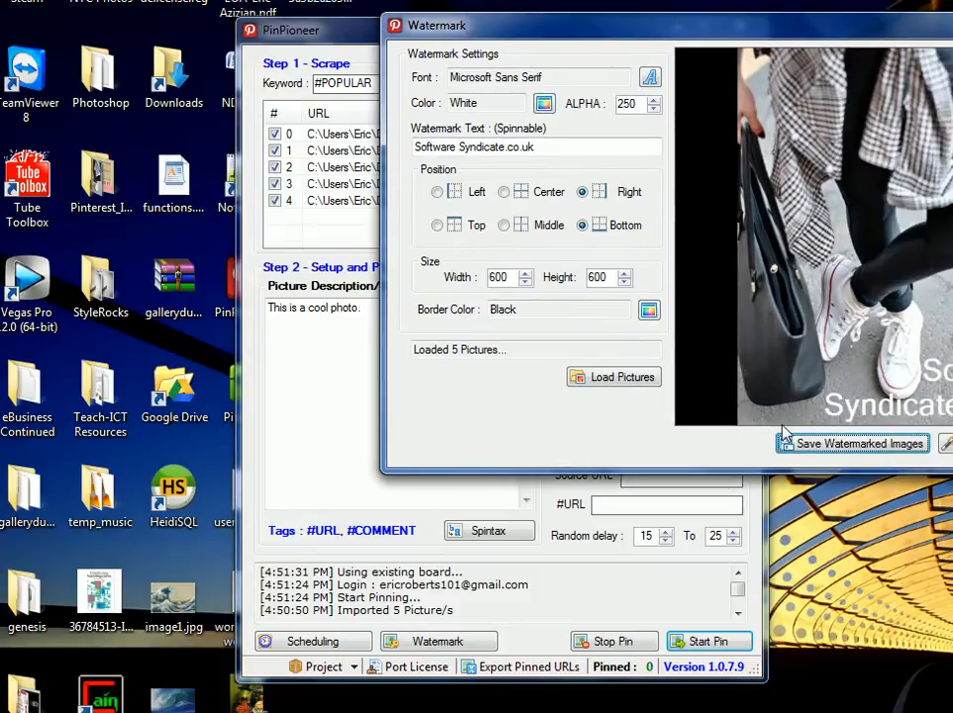
mouse_move(796, 444)
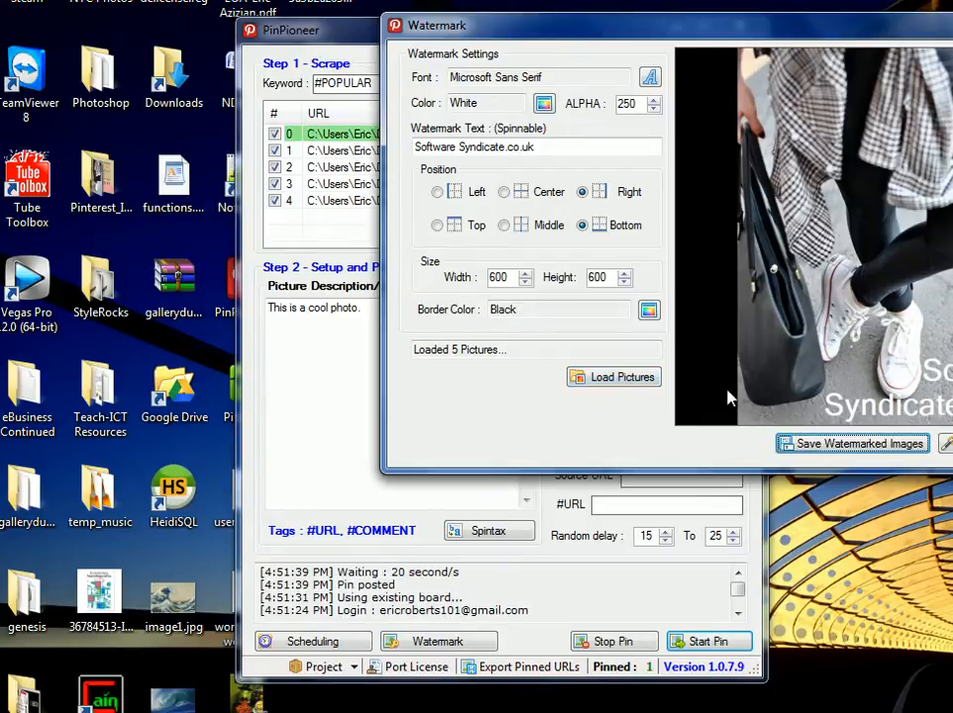
left_click(741, 24)
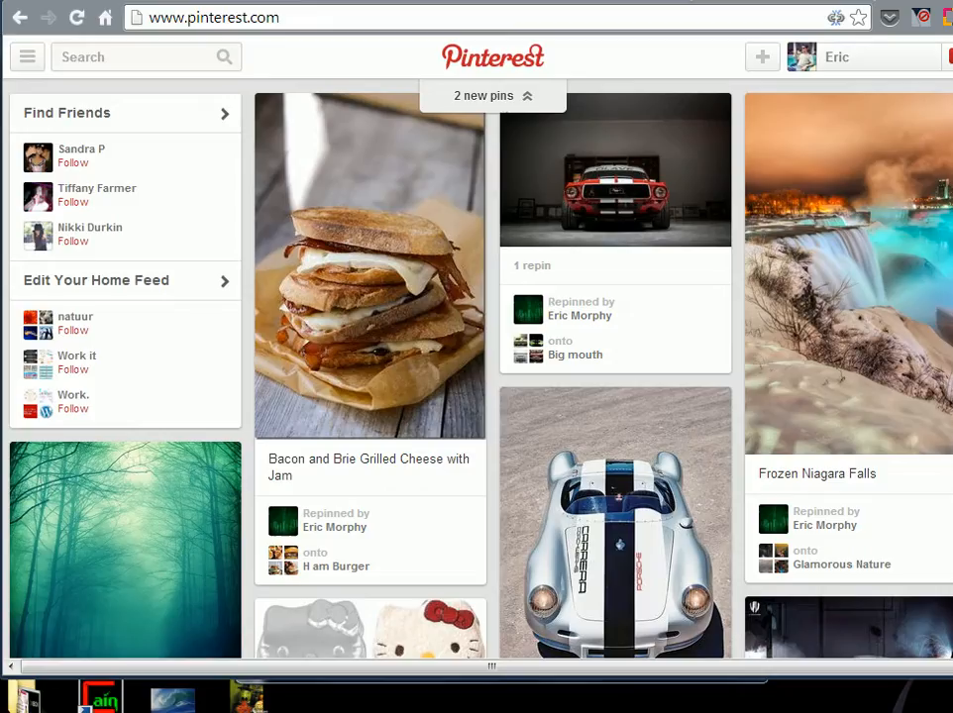
- Open the newly posted watermarked witch watermelon pin from the new pins notice
left_click(214, 16)
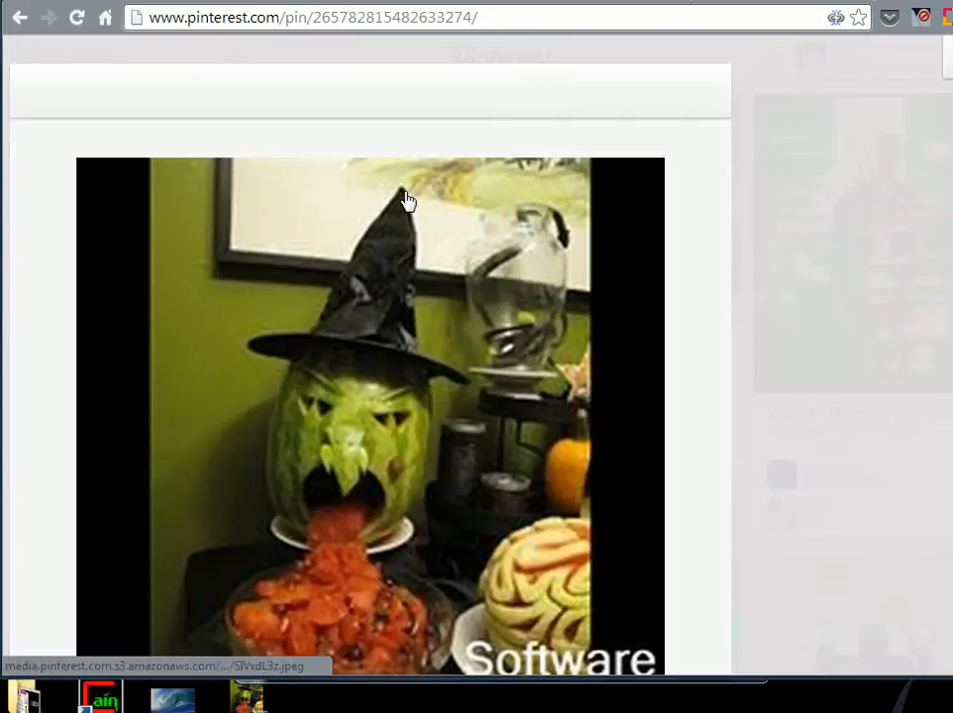
scroll("down", 3)
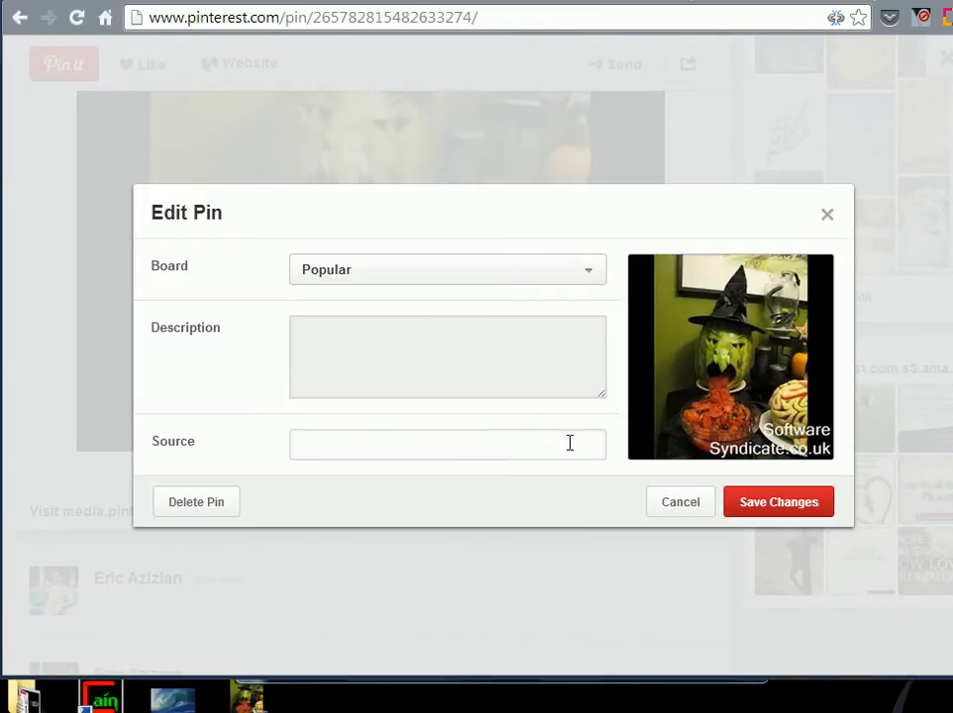
type("http://")
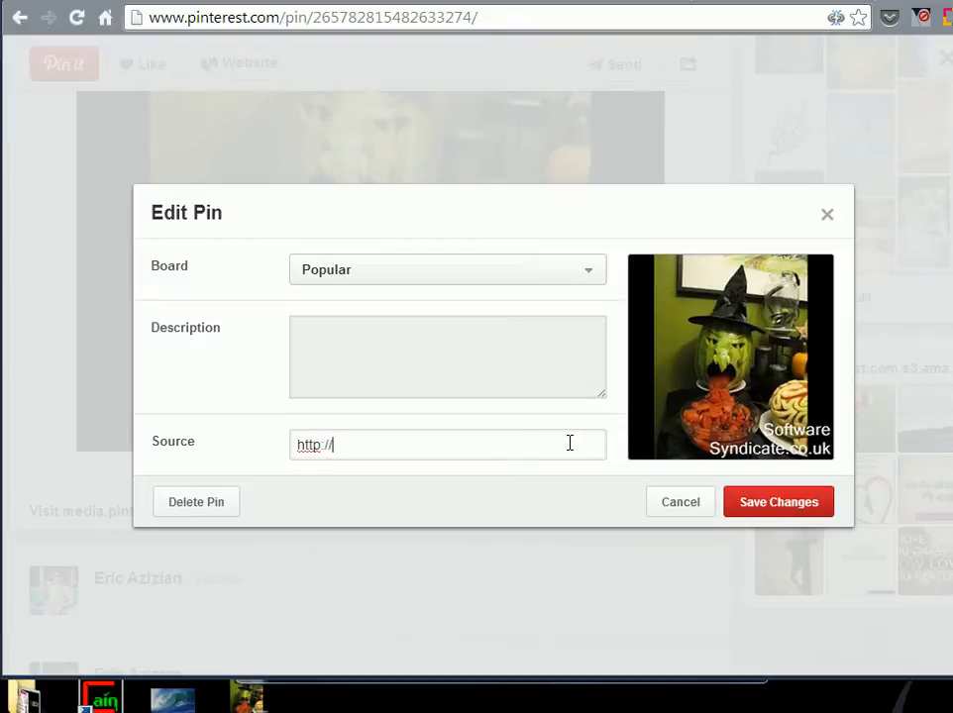
type("ericaziz")
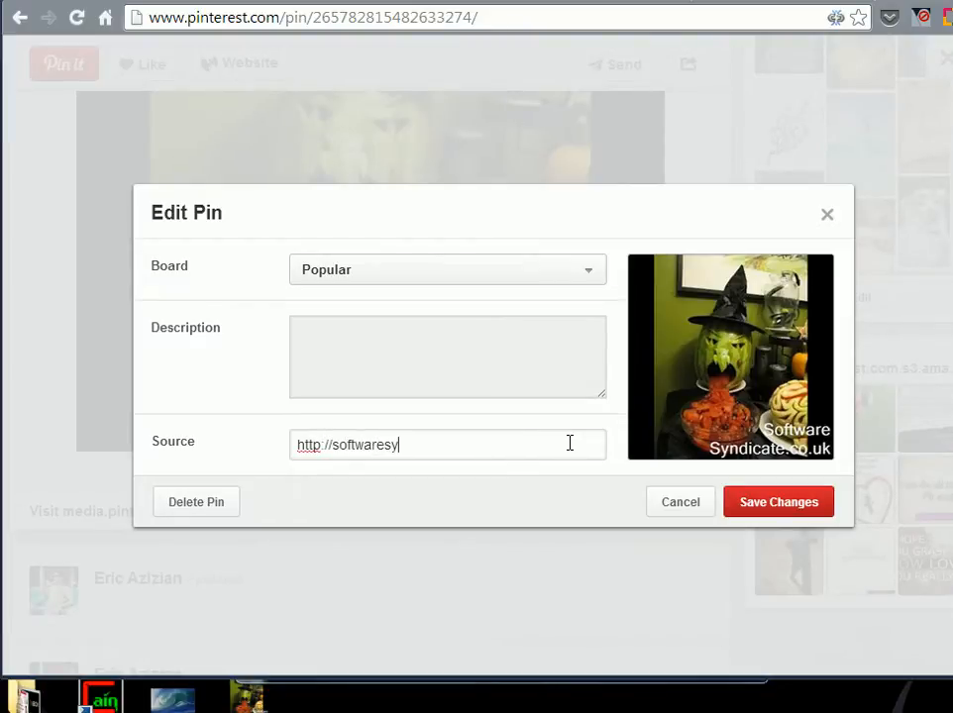
type("ndicate.co.uk")
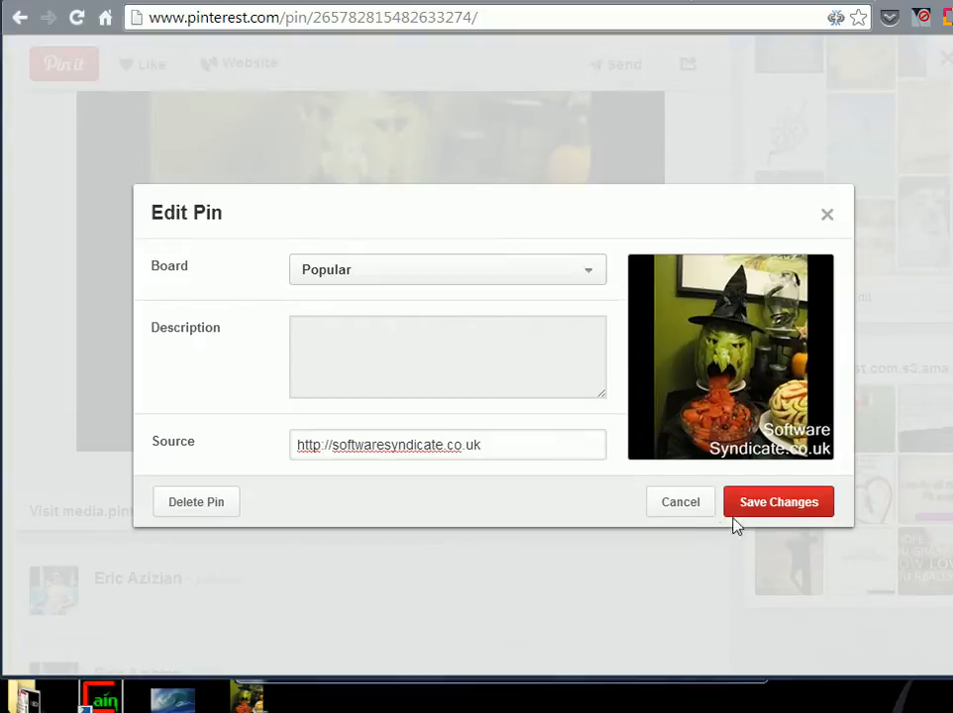
left_click(778, 501)
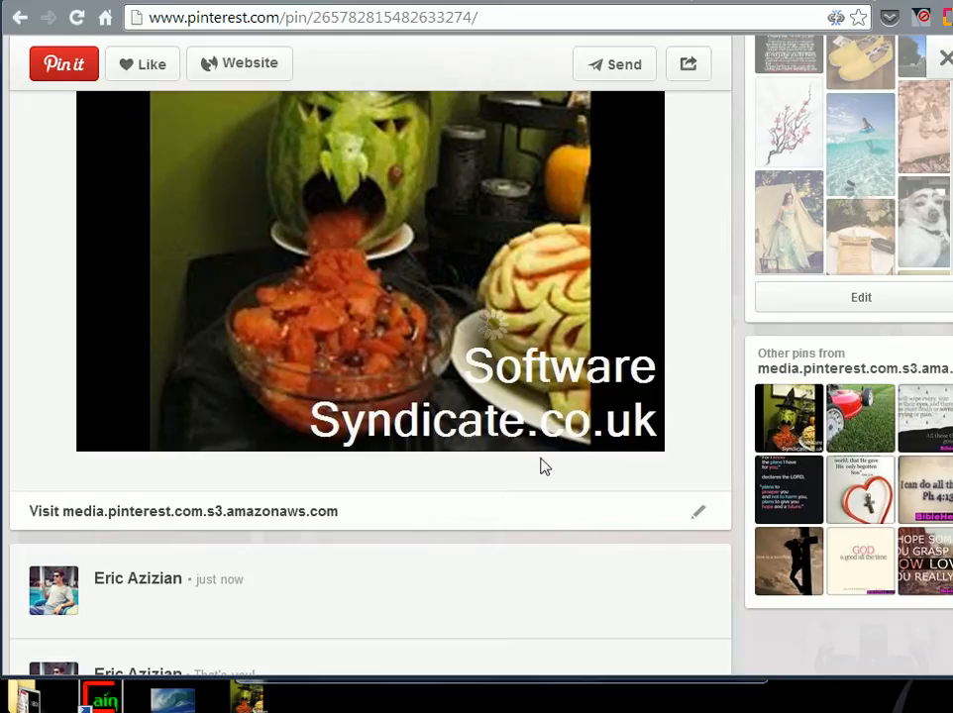
- Go back to the Pinterest home feed and check PinPioneer's pinned count, now two
left_click(17, 16)
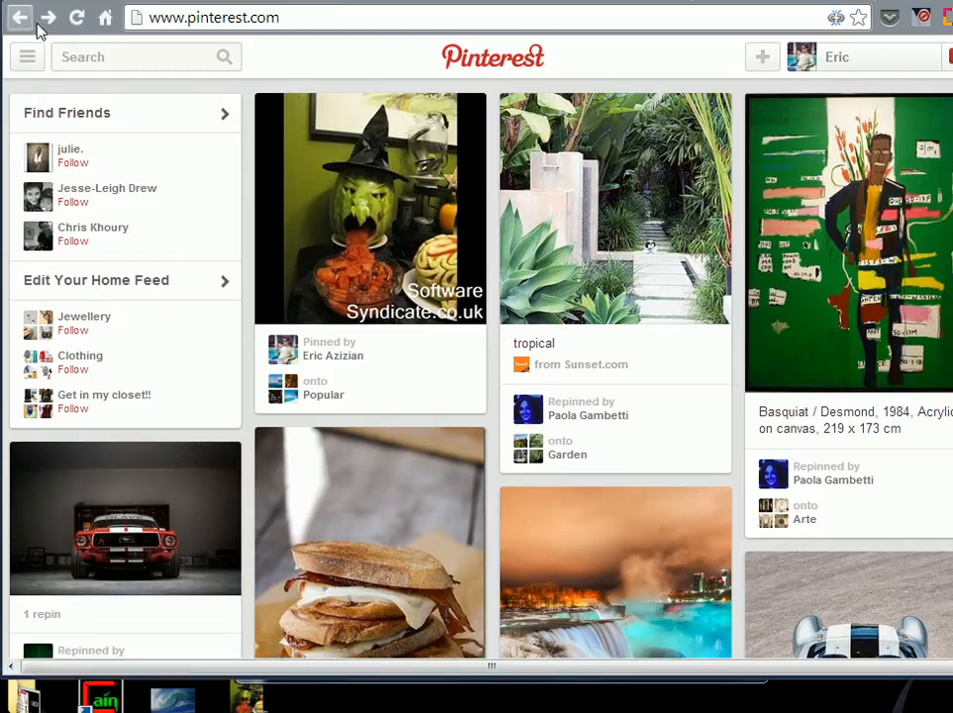
mouse_move(368, 208)
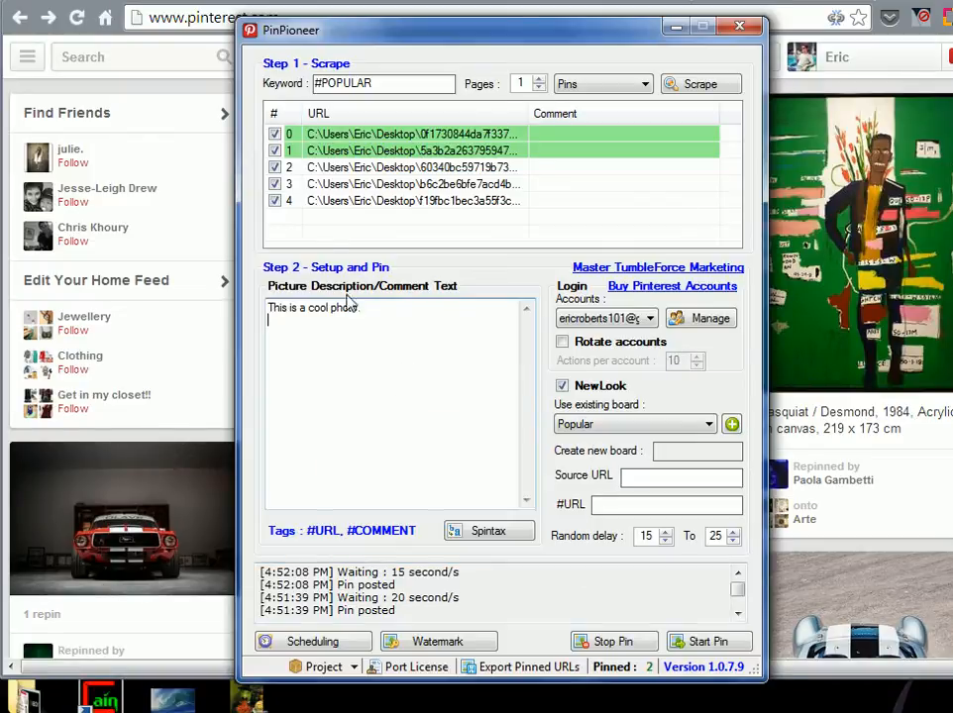
left_click(739, 24)
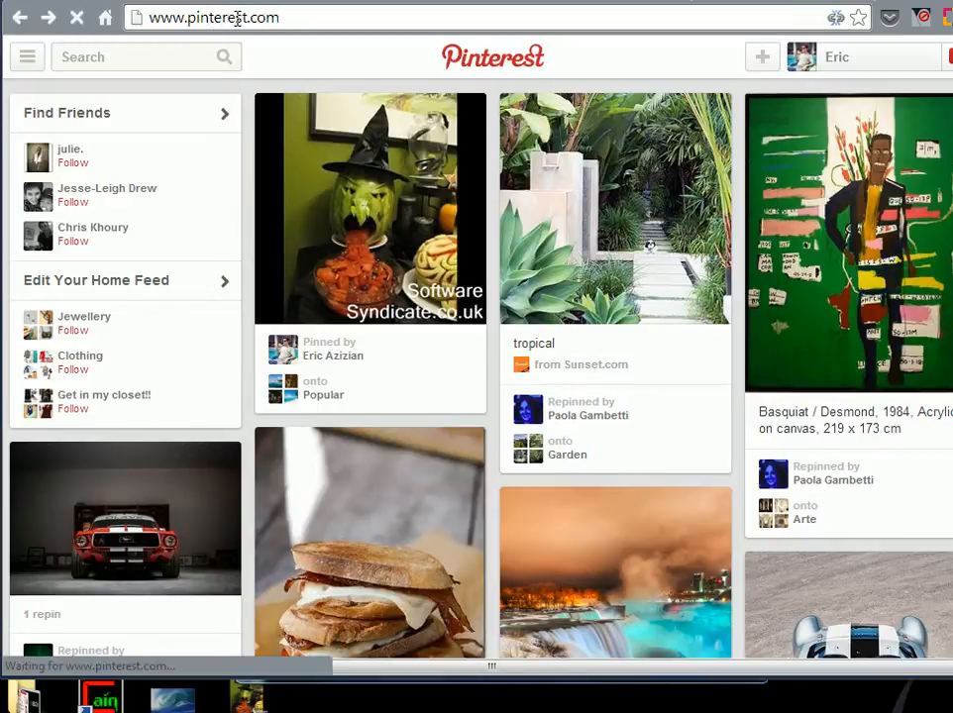
left_click(76, 16)
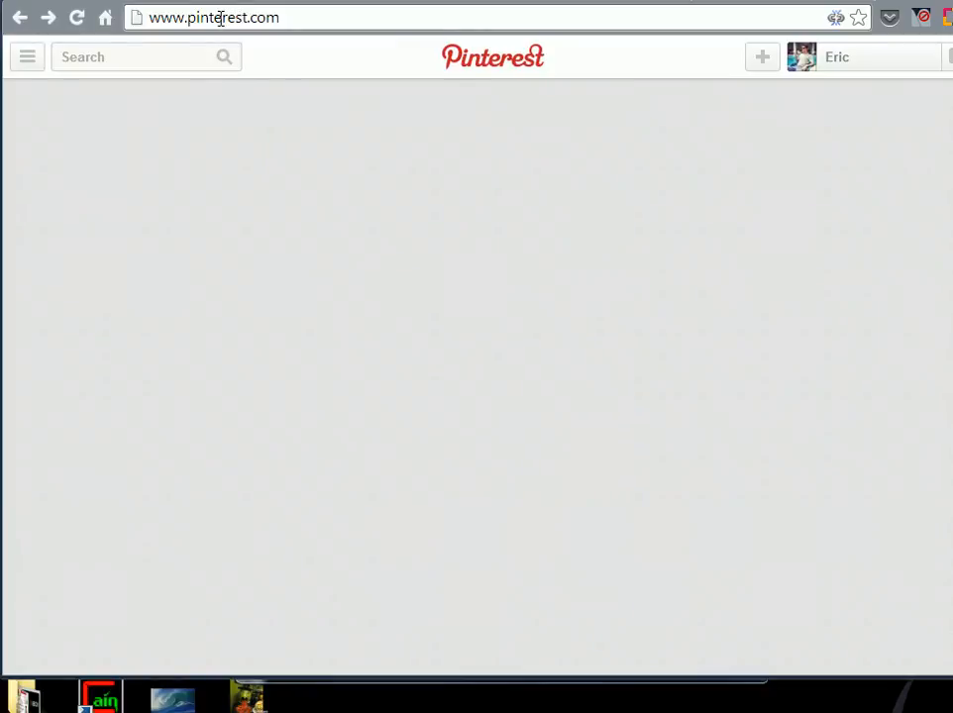
key("Return")
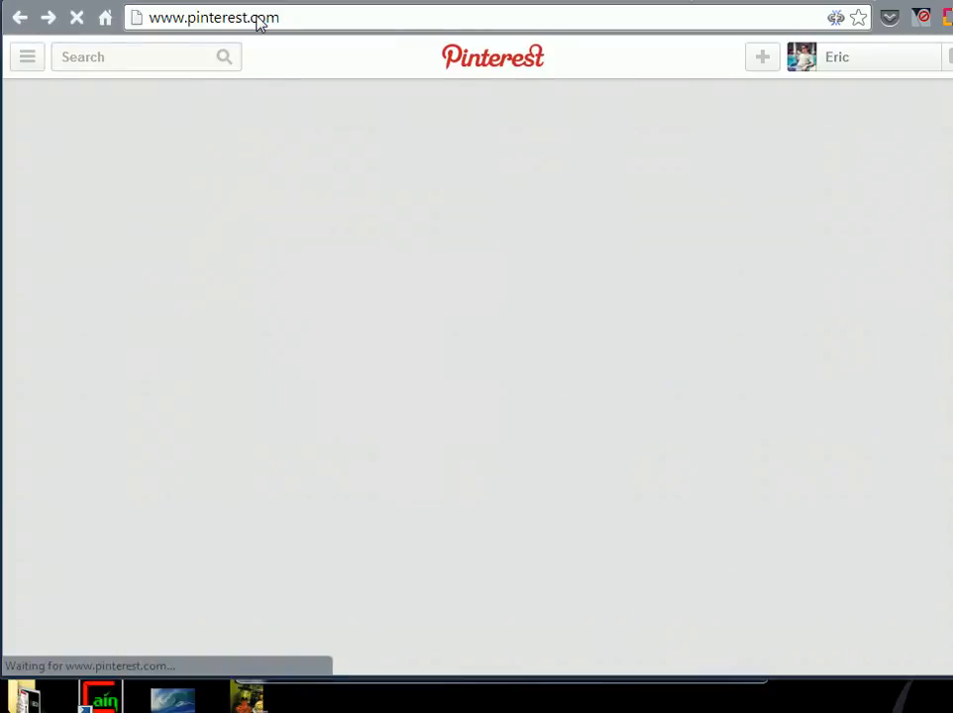